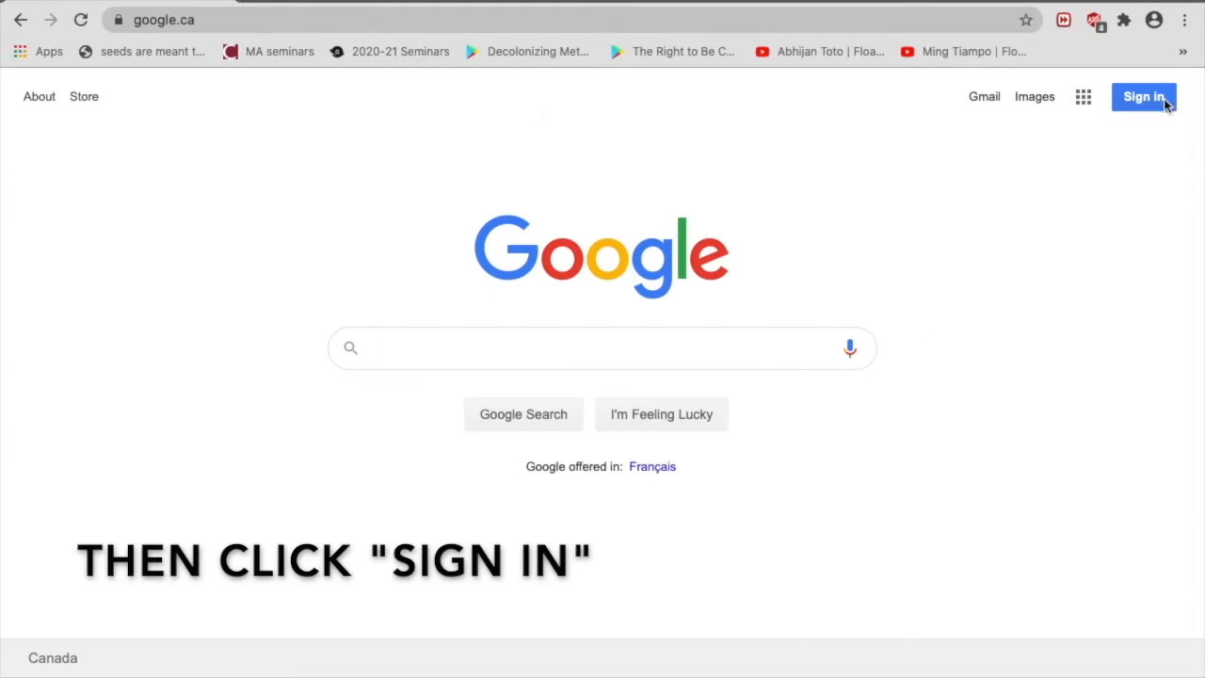
# Enter the Google account email address on the sign-in page and submit it.
pyautogui.click(1143, 96)
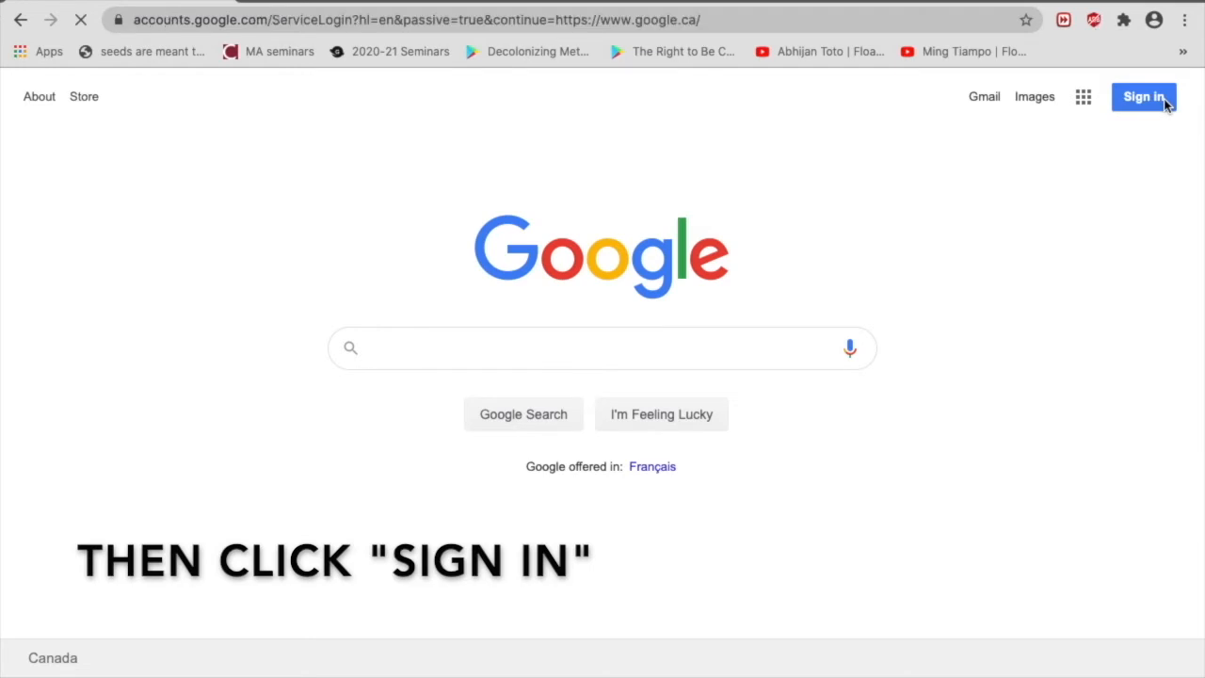
pyautogui.click(1143, 96)
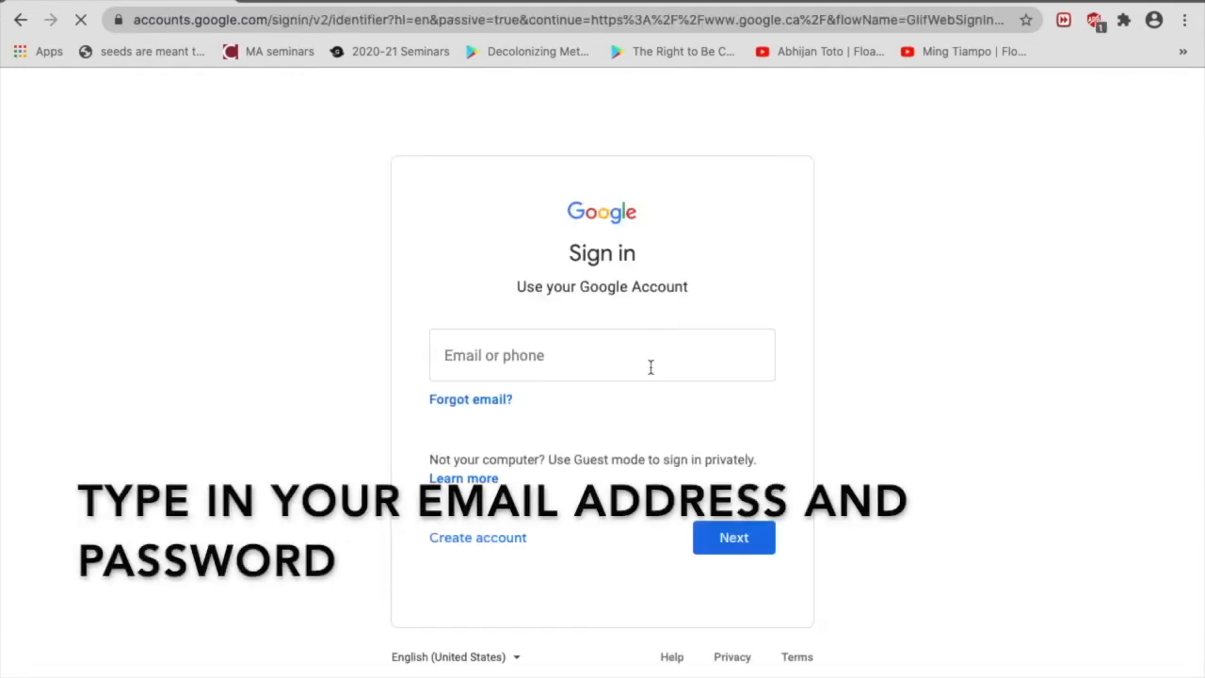
pyautogui.click(603, 354)
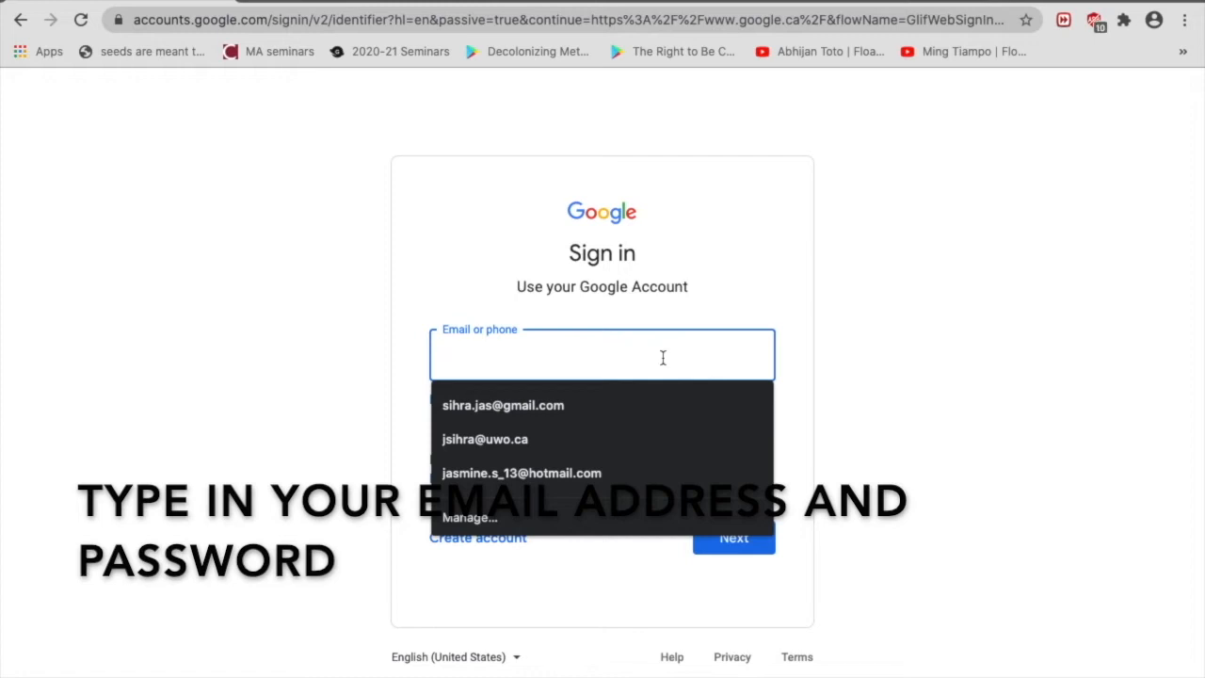
pyautogui.write('b')
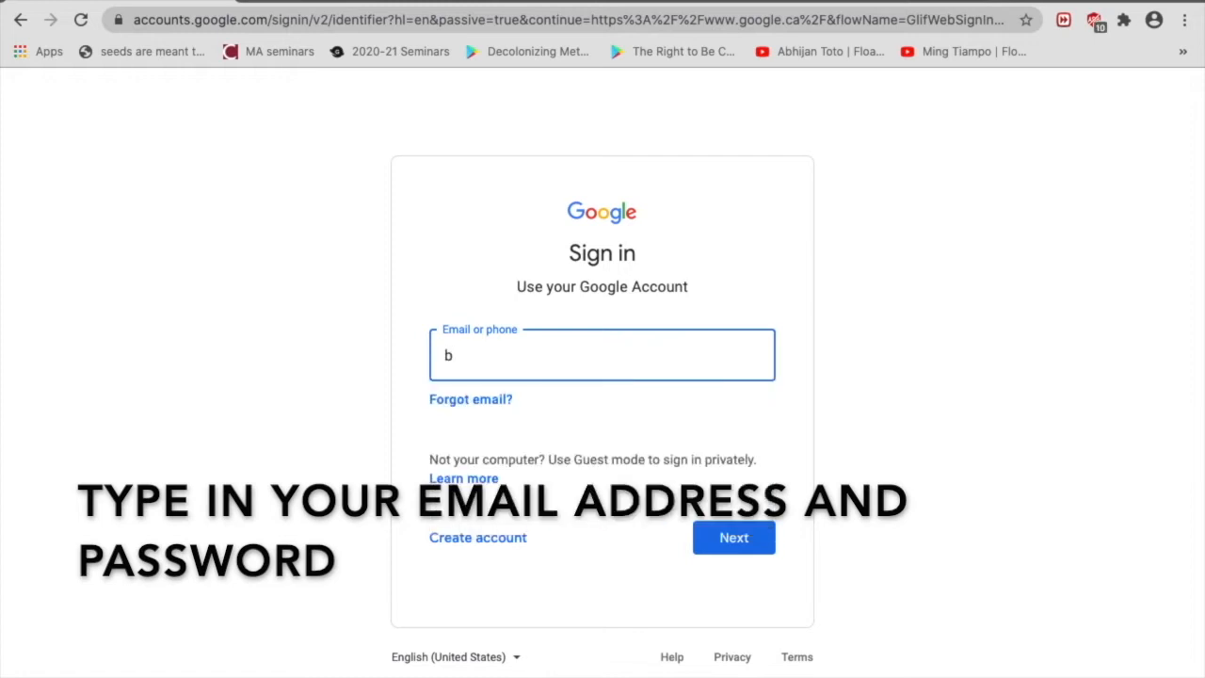
pyautogui.write('i')
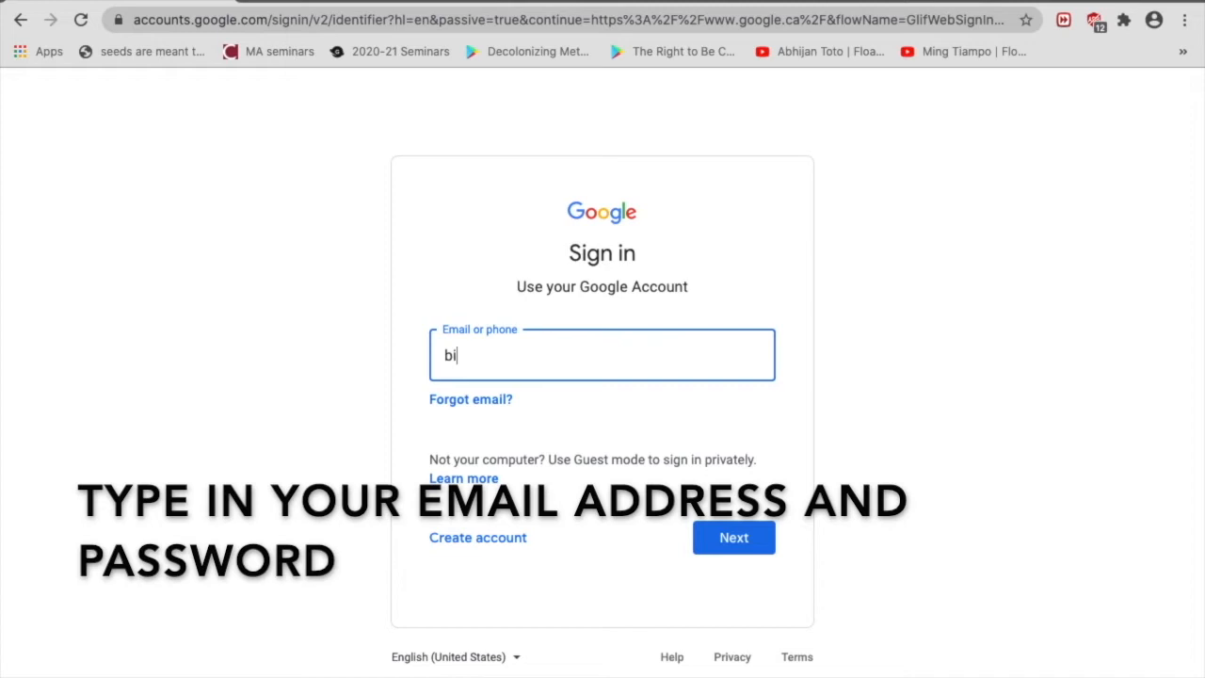
pyautogui.write('stjasmine')
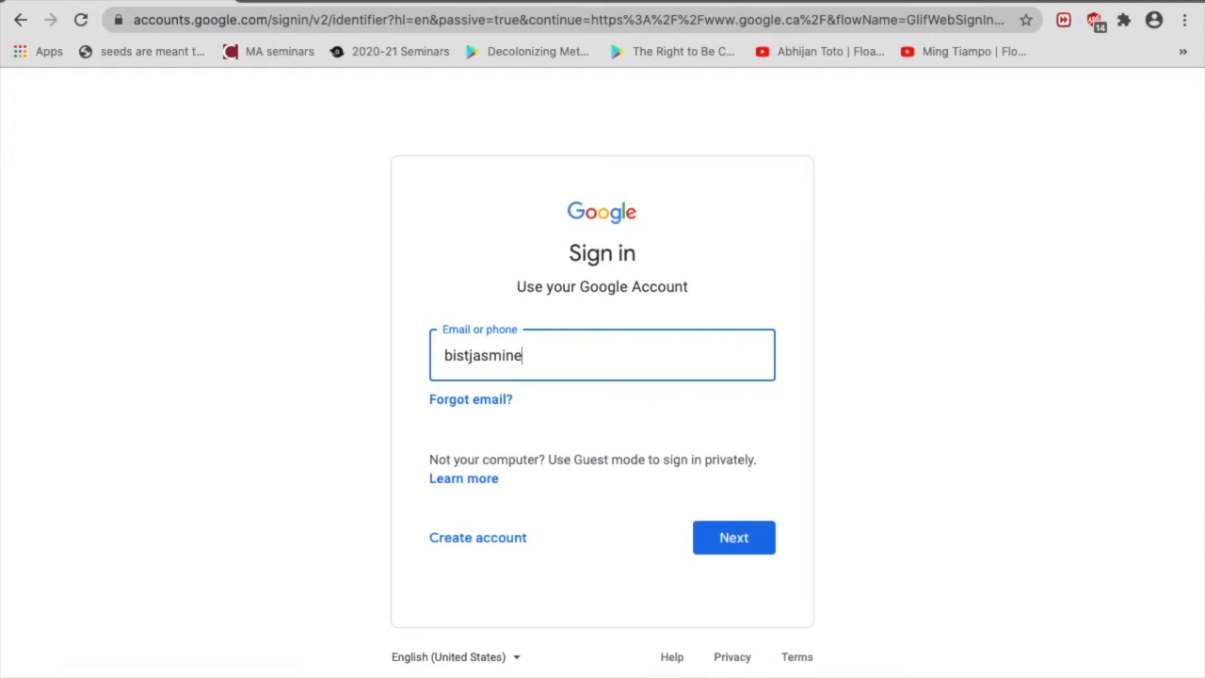
pyautogui.write('1')
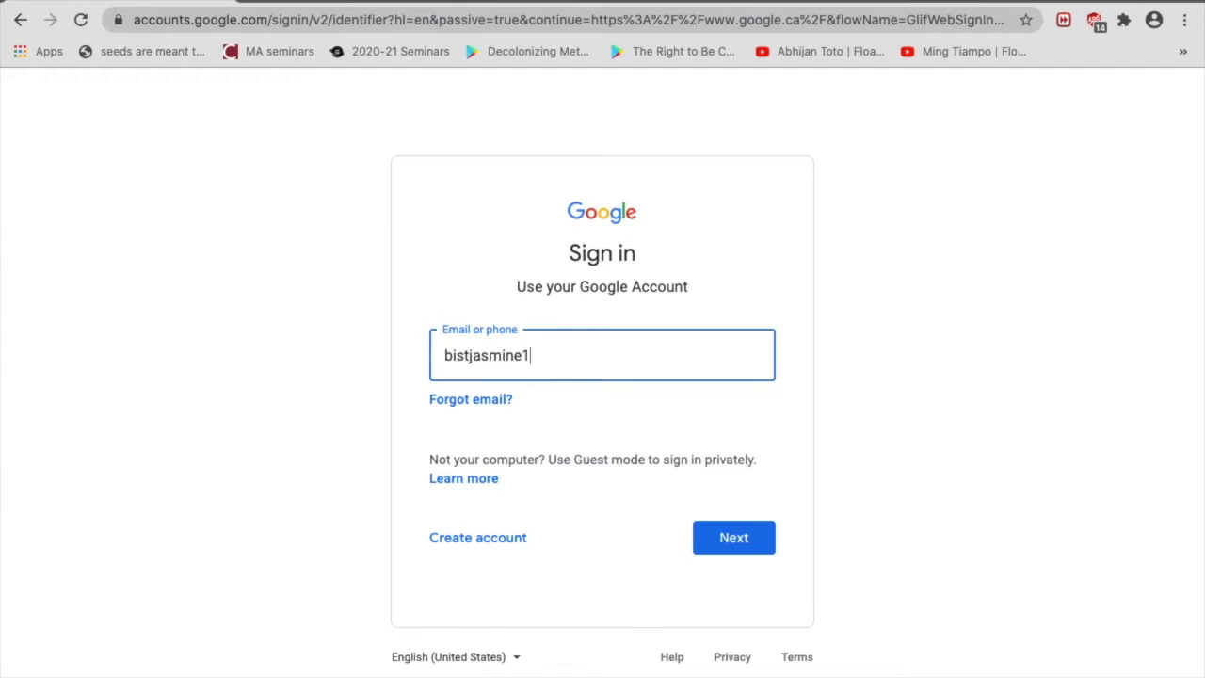
pyautogui.click(735, 537)
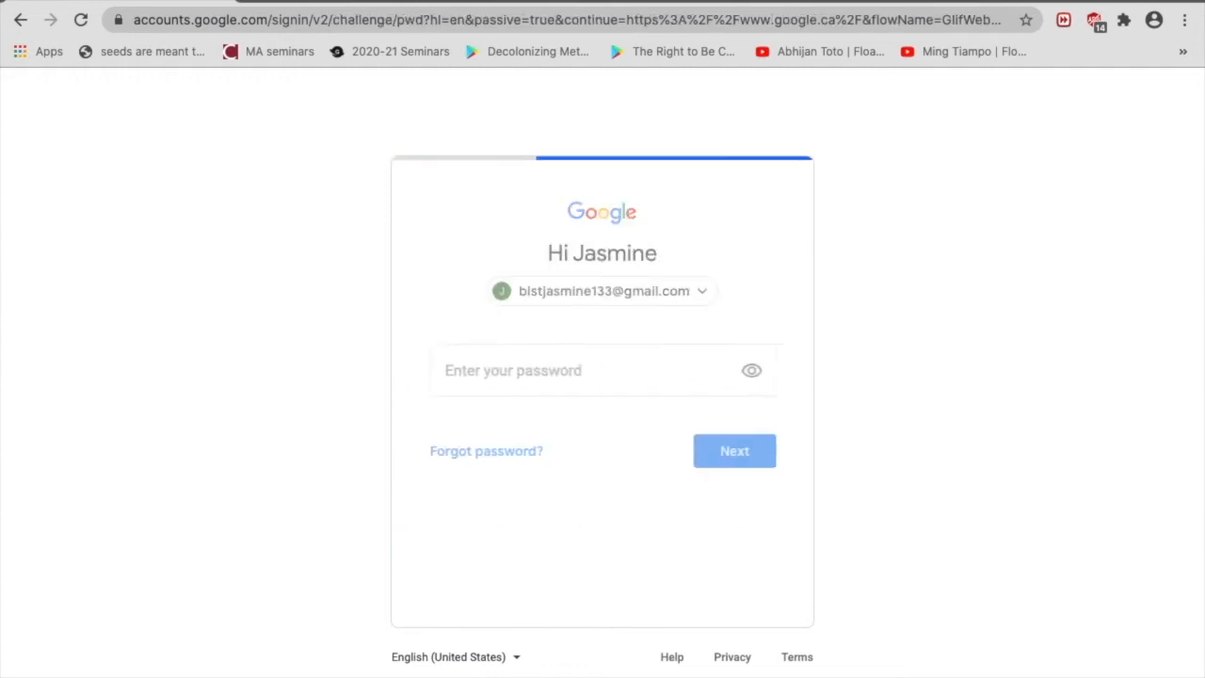
# Enter the account password and submit it to sign in.
pyautogui.click(602, 369)
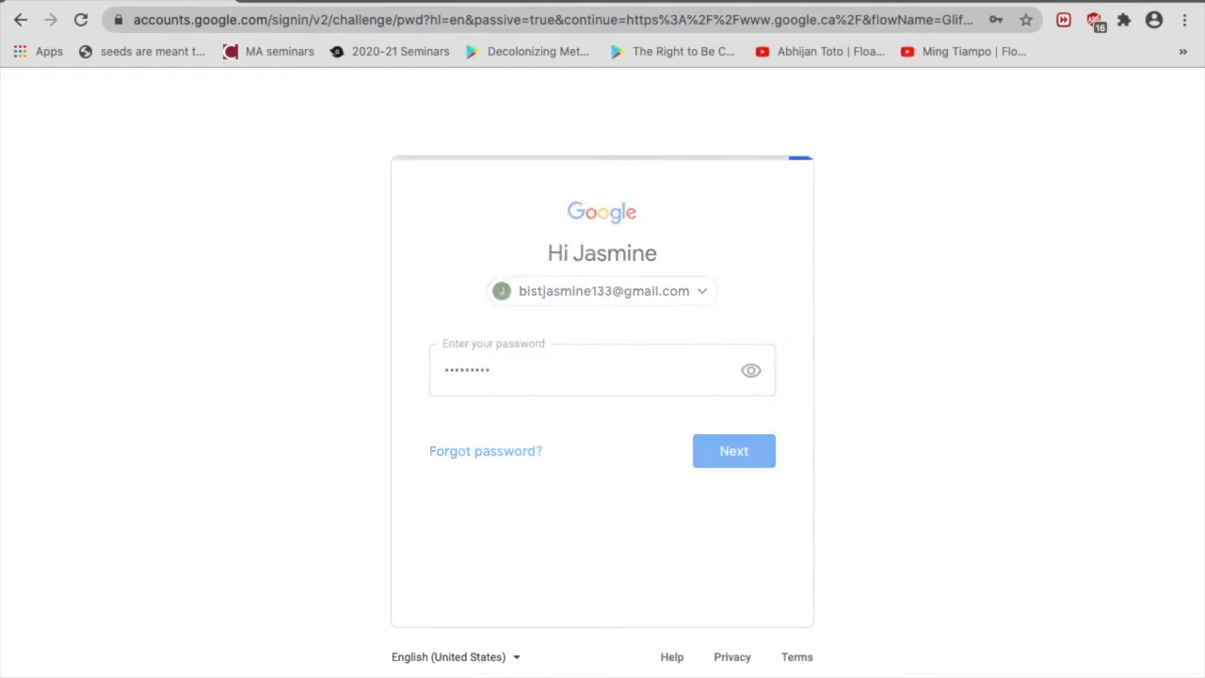
pyautogui.click(734, 450)
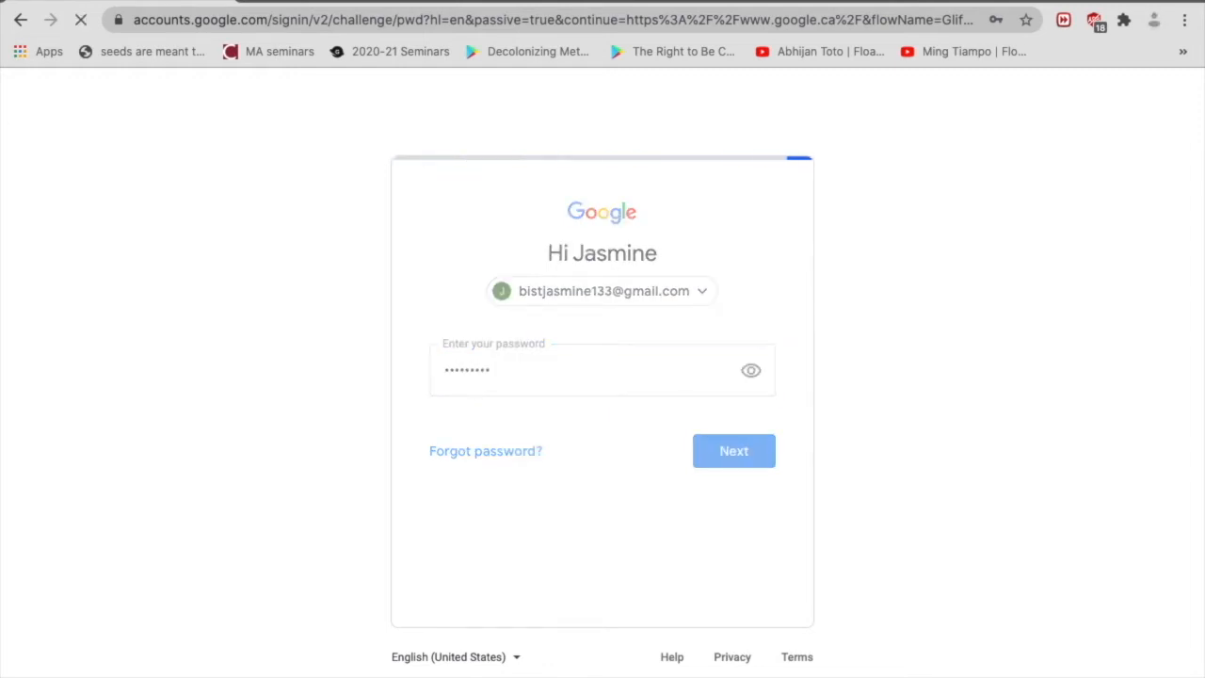
# Launch Google Drive from the Google apps grid on the signed-in homepage.
pyautogui.click(734, 450)
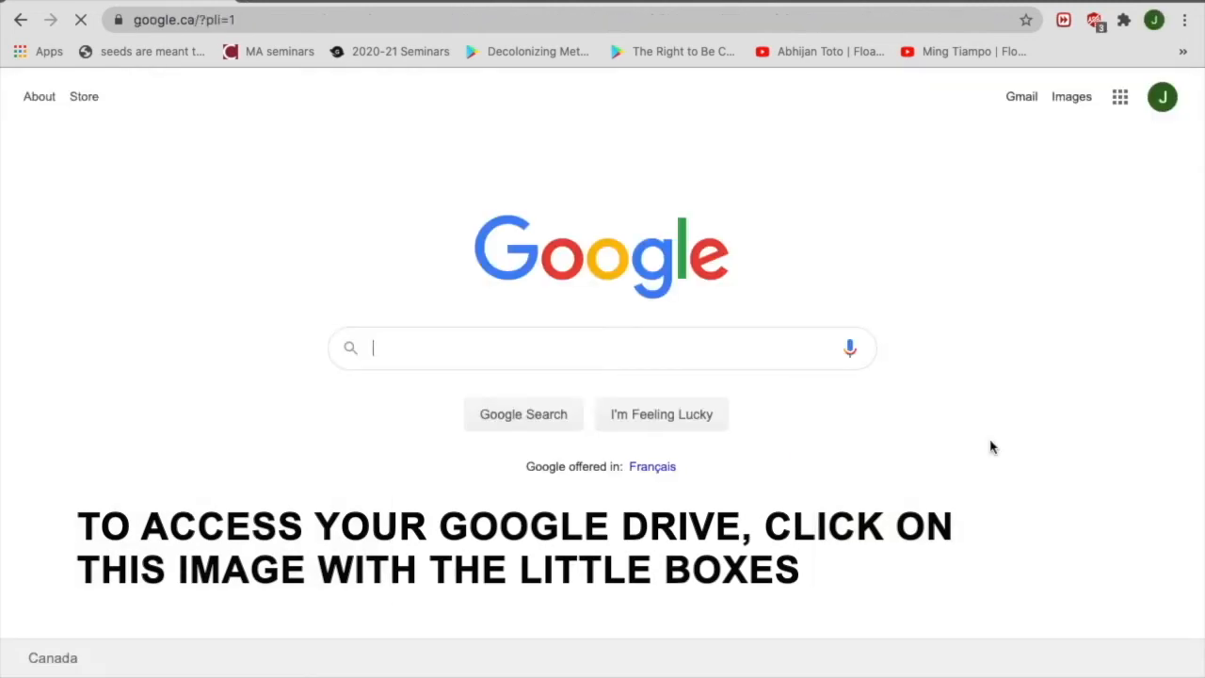
pyautogui.moveTo(1186, 155)
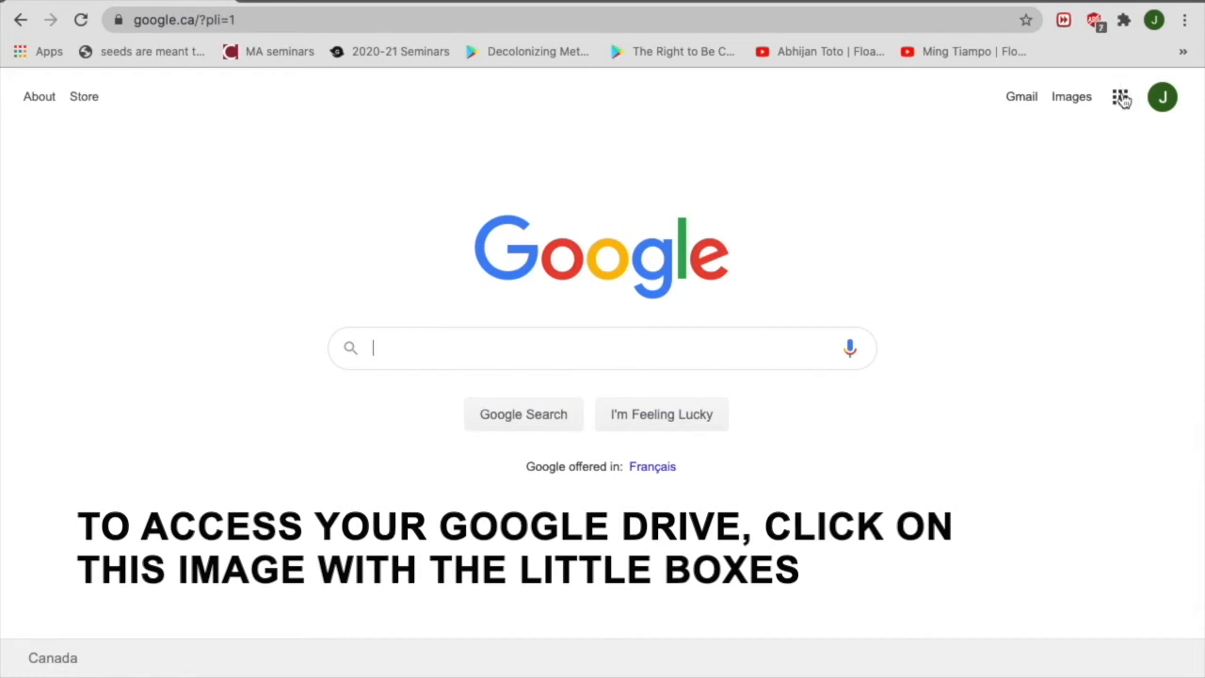
pyautogui.click(1121, 98)
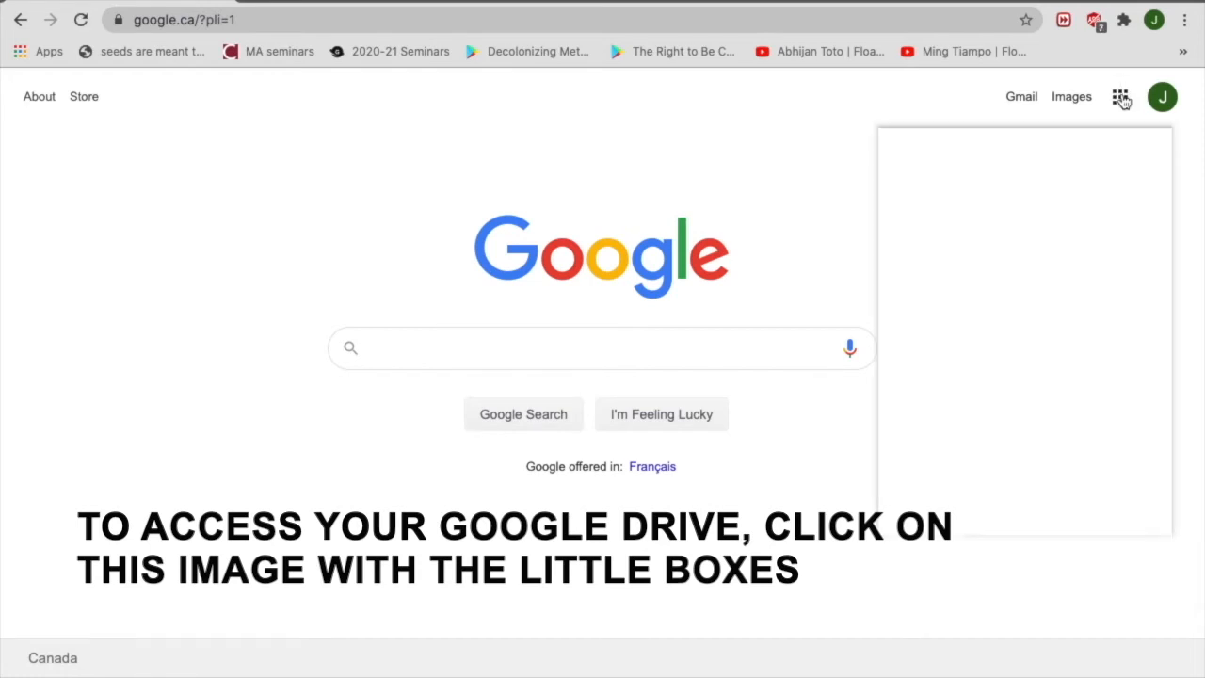
pyautogui.click(1121, 98)
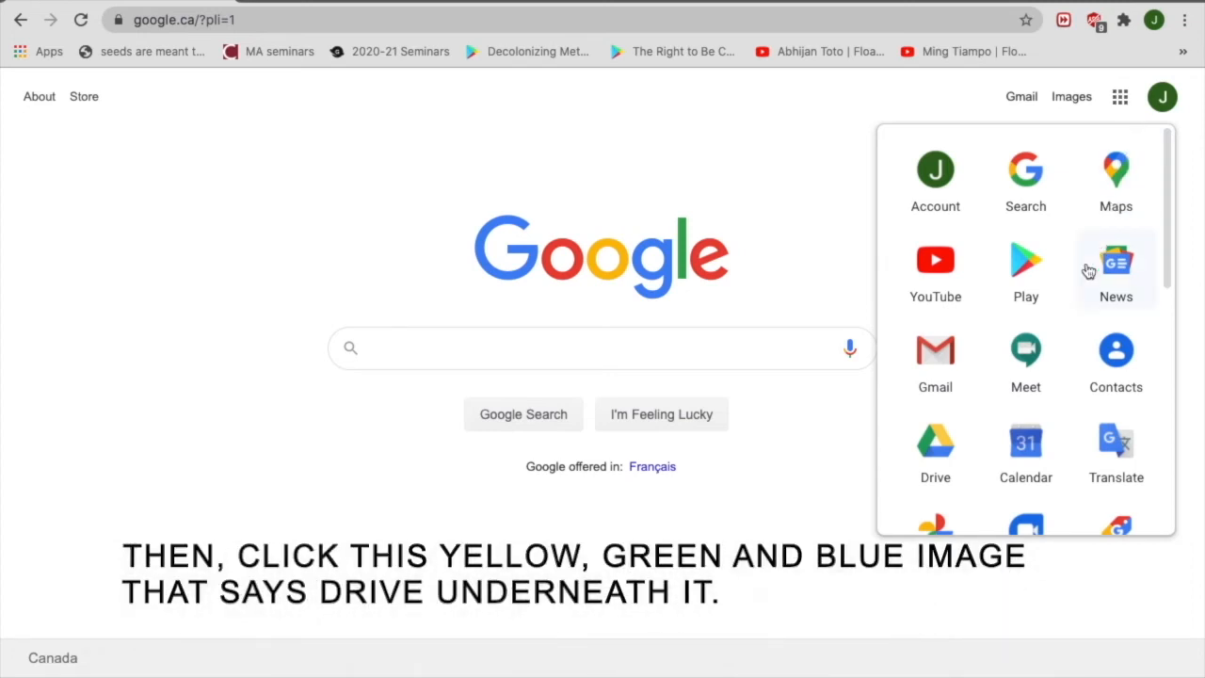
pyautogui.moveTo(958, 450)
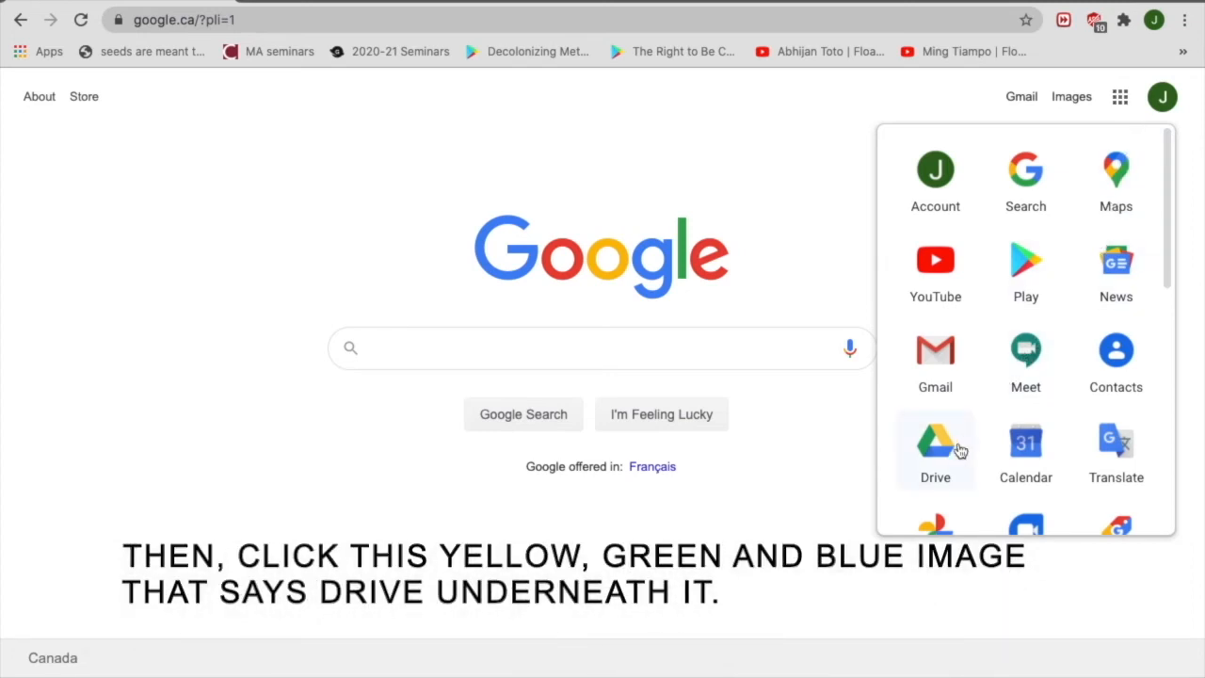
pyautogui.moveTo(936, 461)
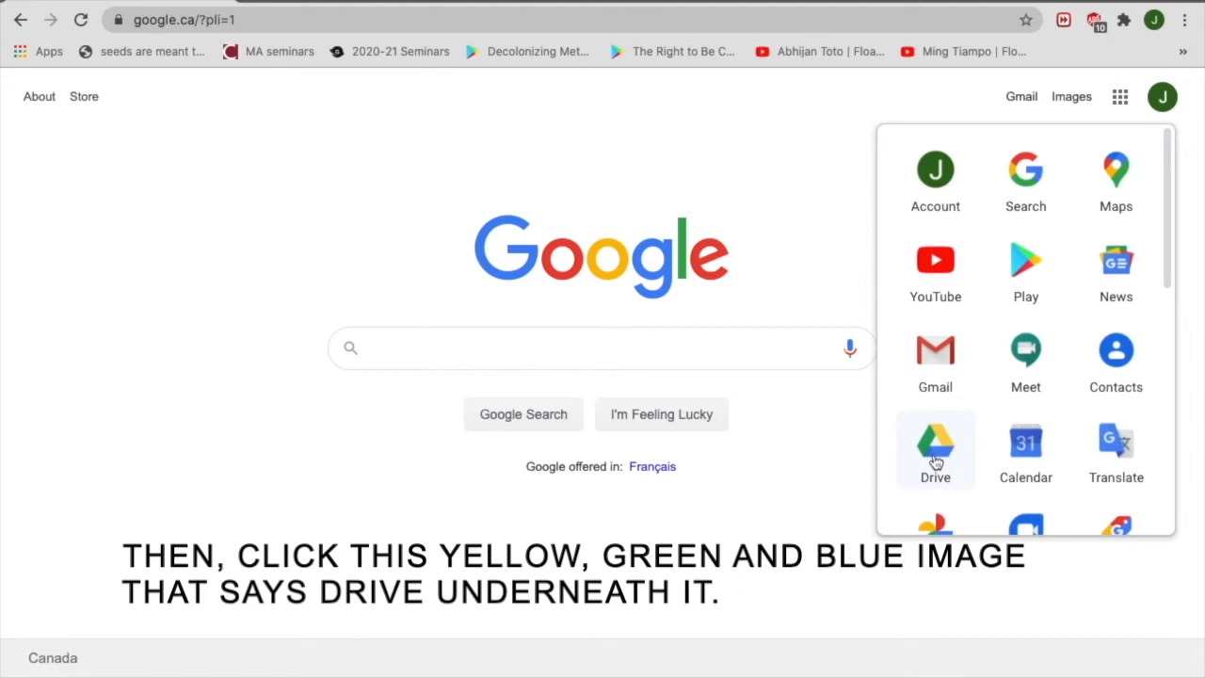
pyautogui.moveTo(935, 462)
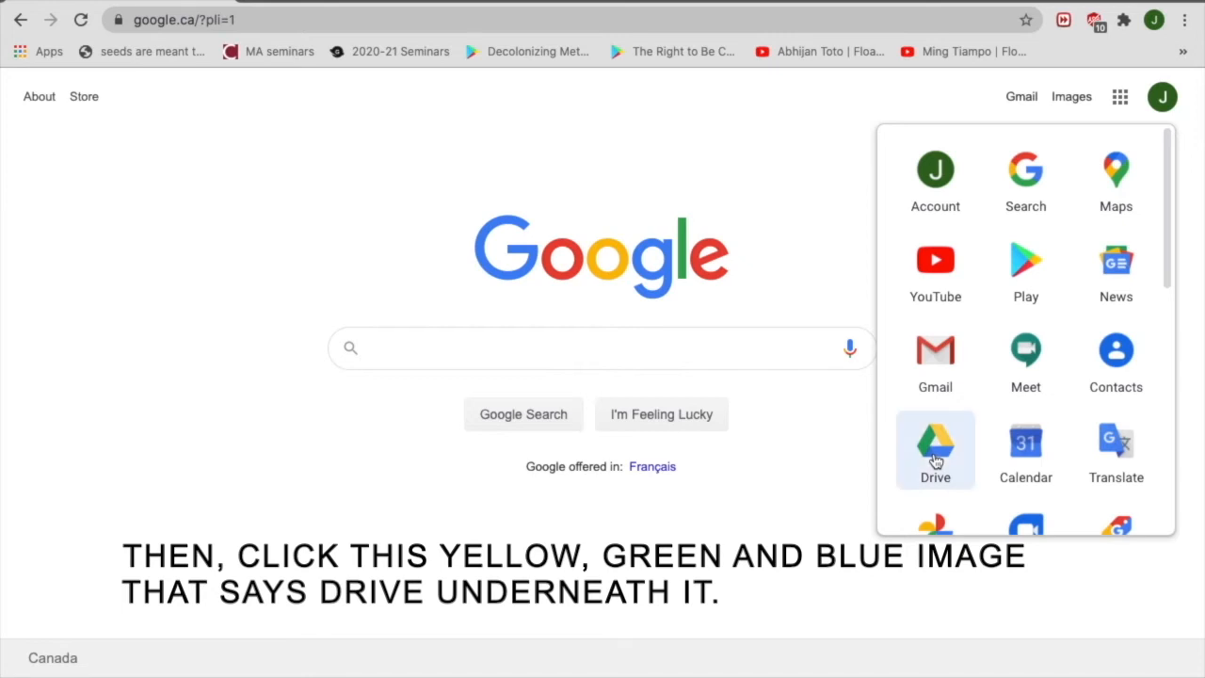
pyautogui.click(934, 450)
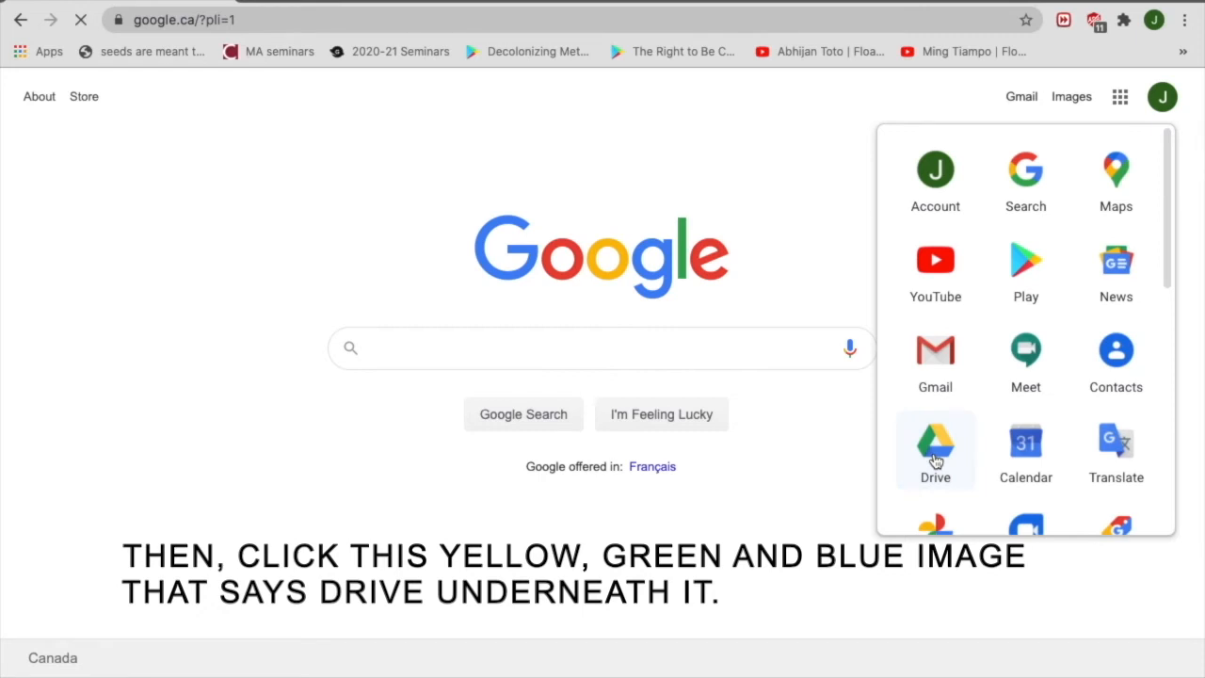
pyautogui.click(933, 443)
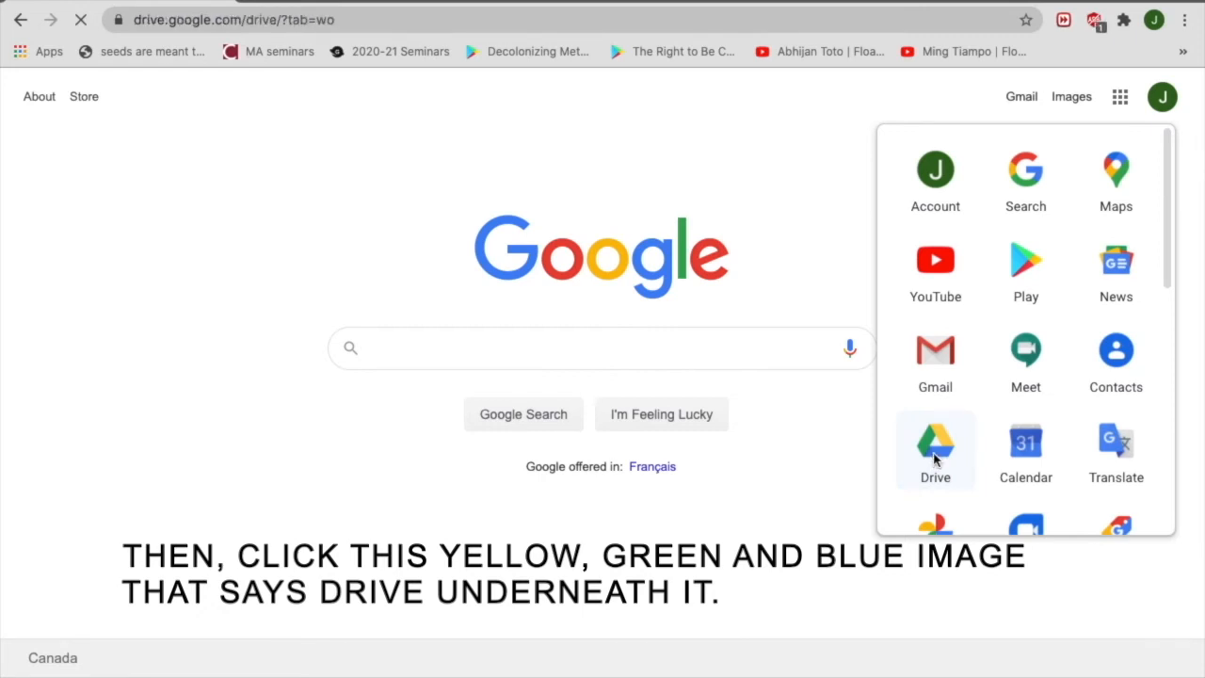
pyautogui.click(934, 442)
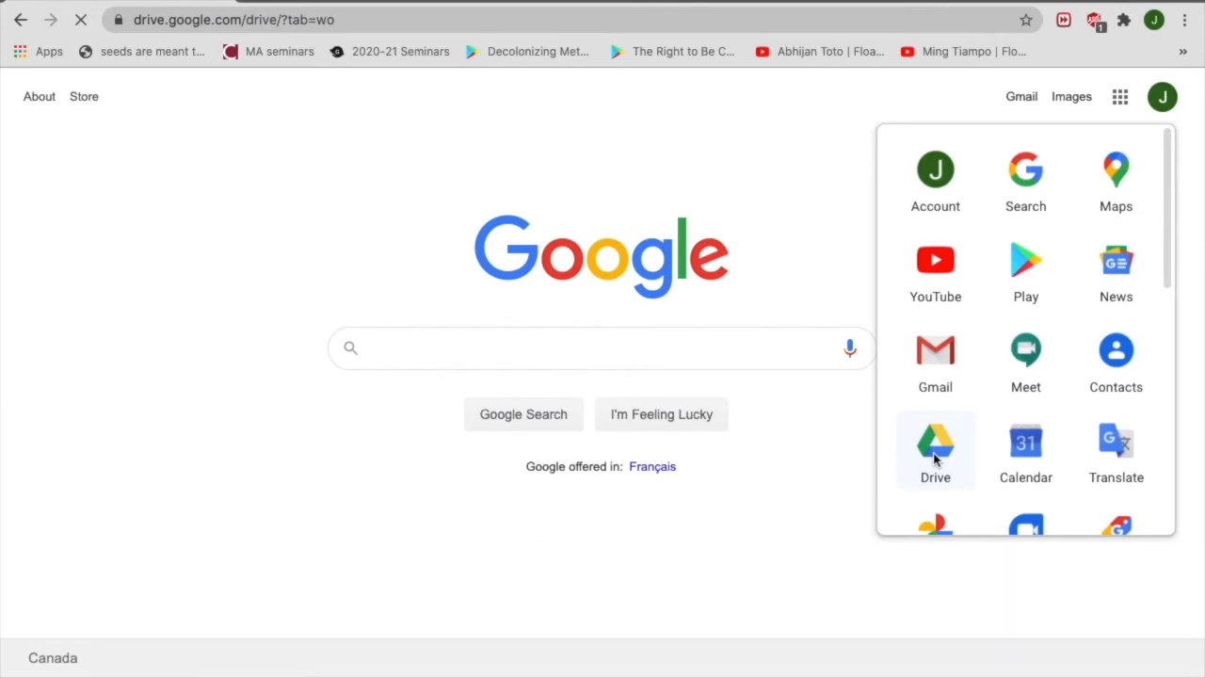
pyautogui.click(933, 448)
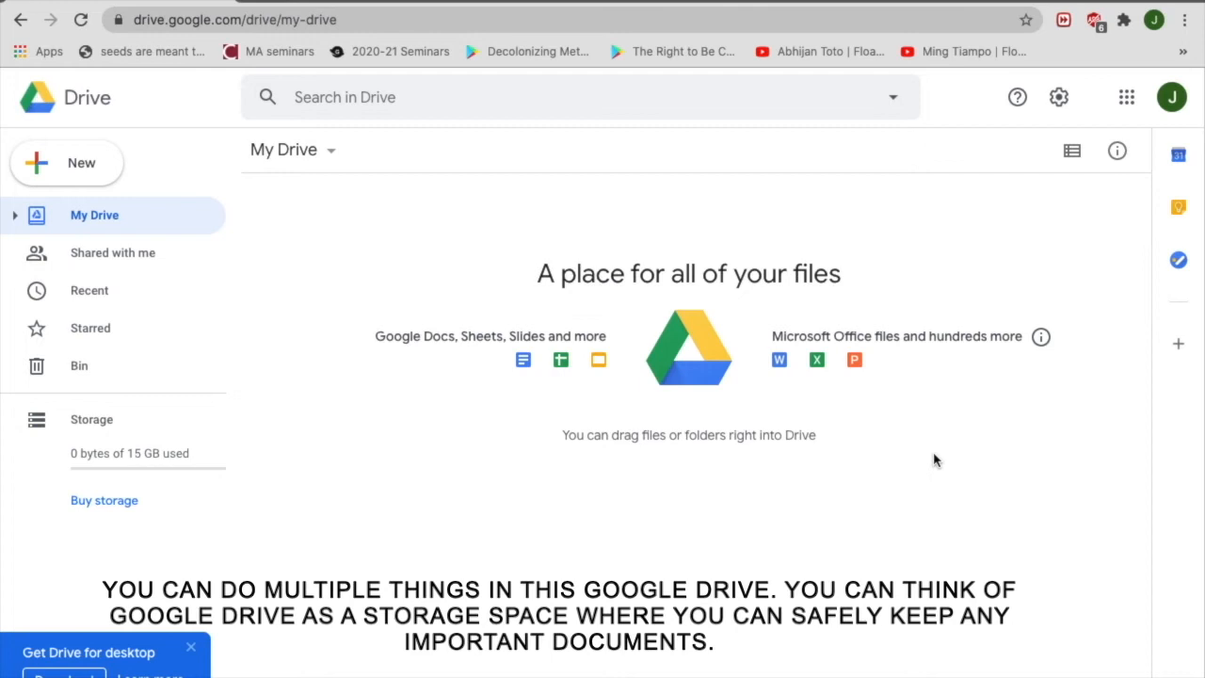
pyautogui.moveTo(655, 482)
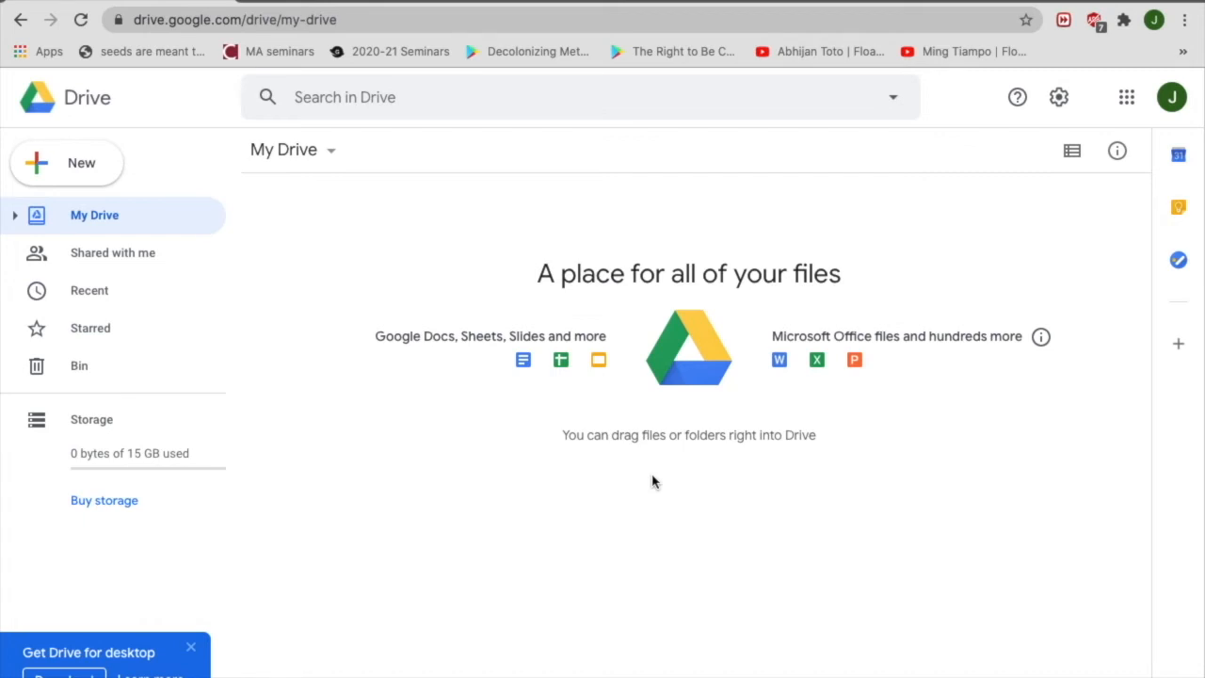
pyautogui.moveTo(192, 647)
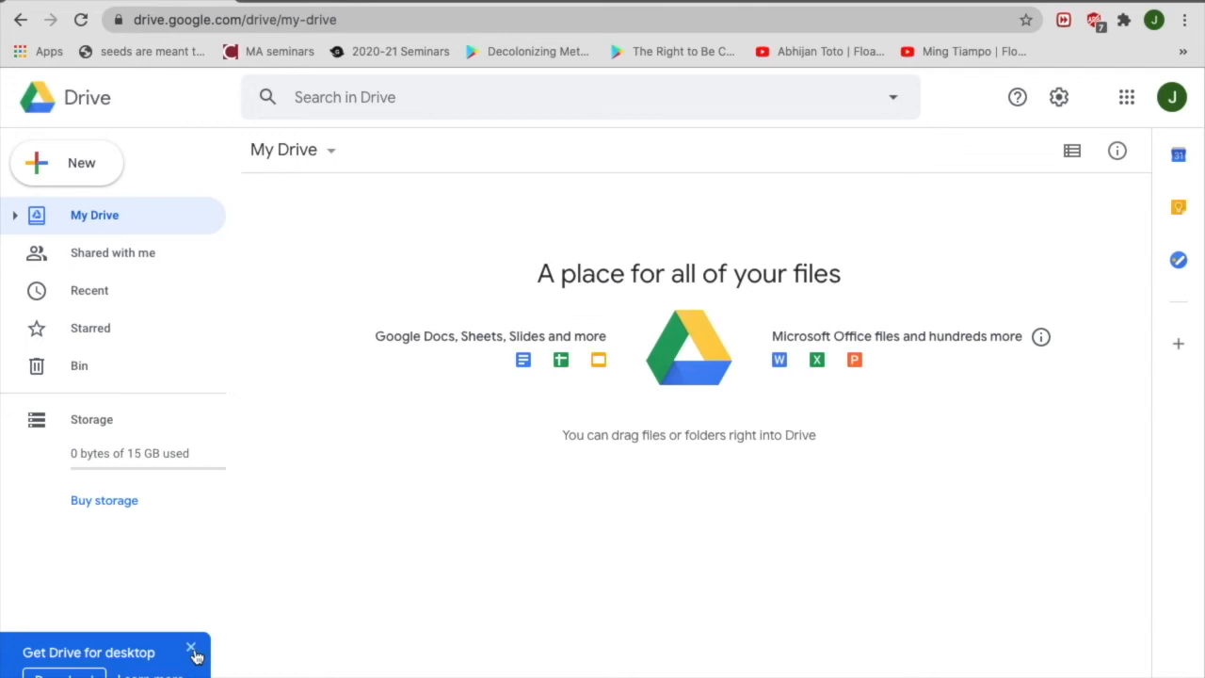
# Dismiss the desktop-app promotion to reveal the empty My Drive.
pyautogui.click(192, 648)
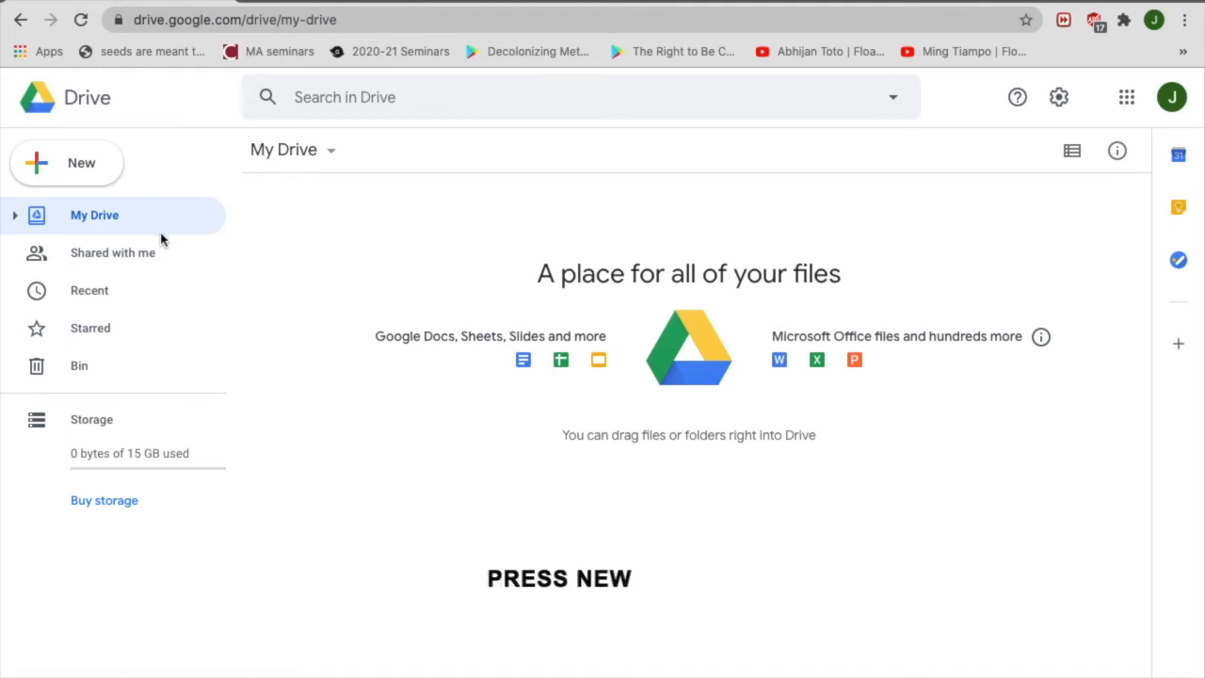
pyautogui.moveTo(105, 188)
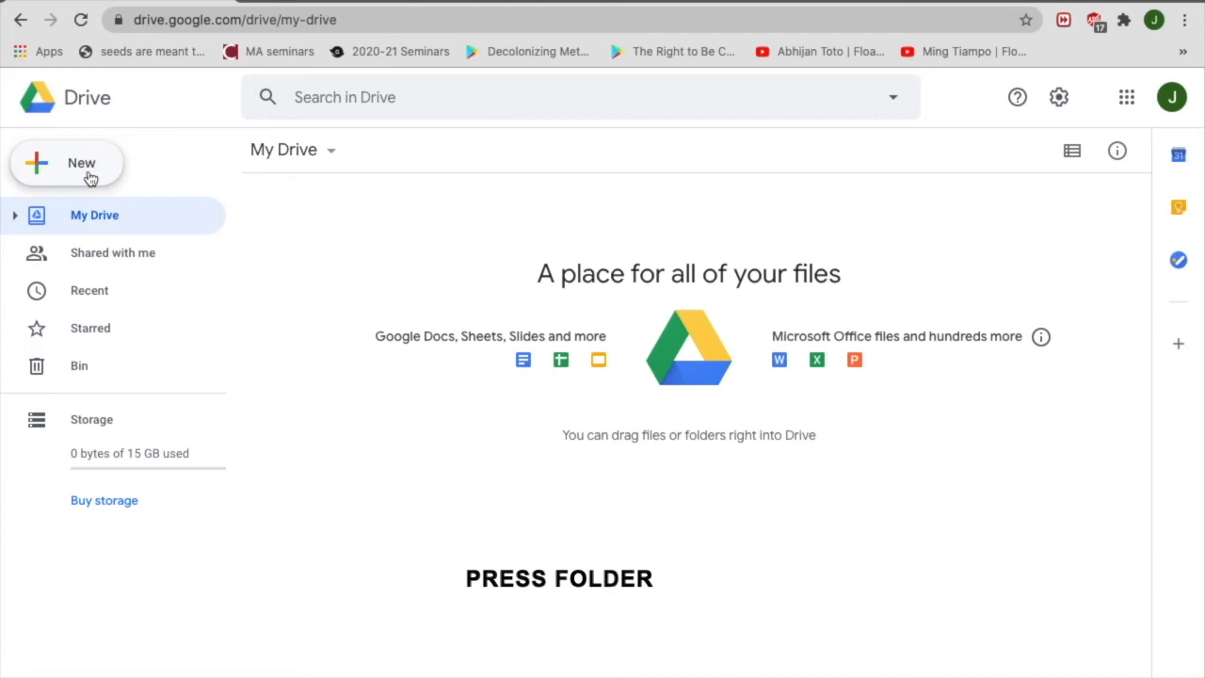
# Create a new folder named 'Medical Notes' in My Drive.
pyautogui.click(66, 161)
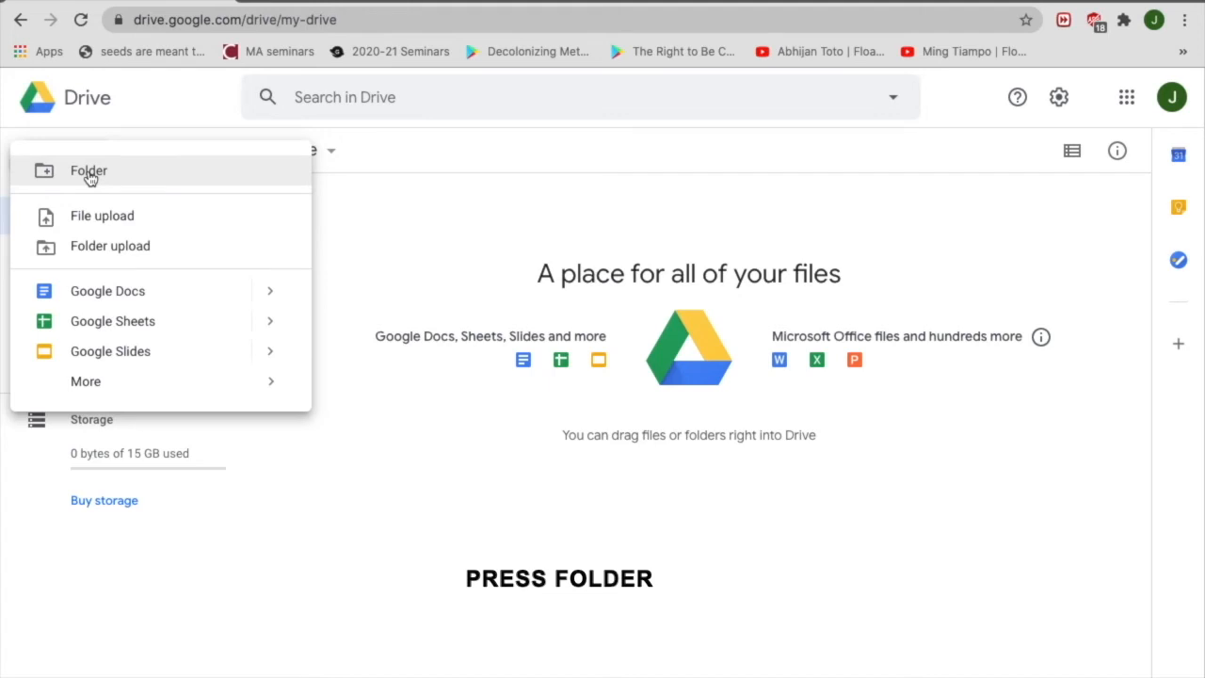
pyautogui.moveTo(196, 186)
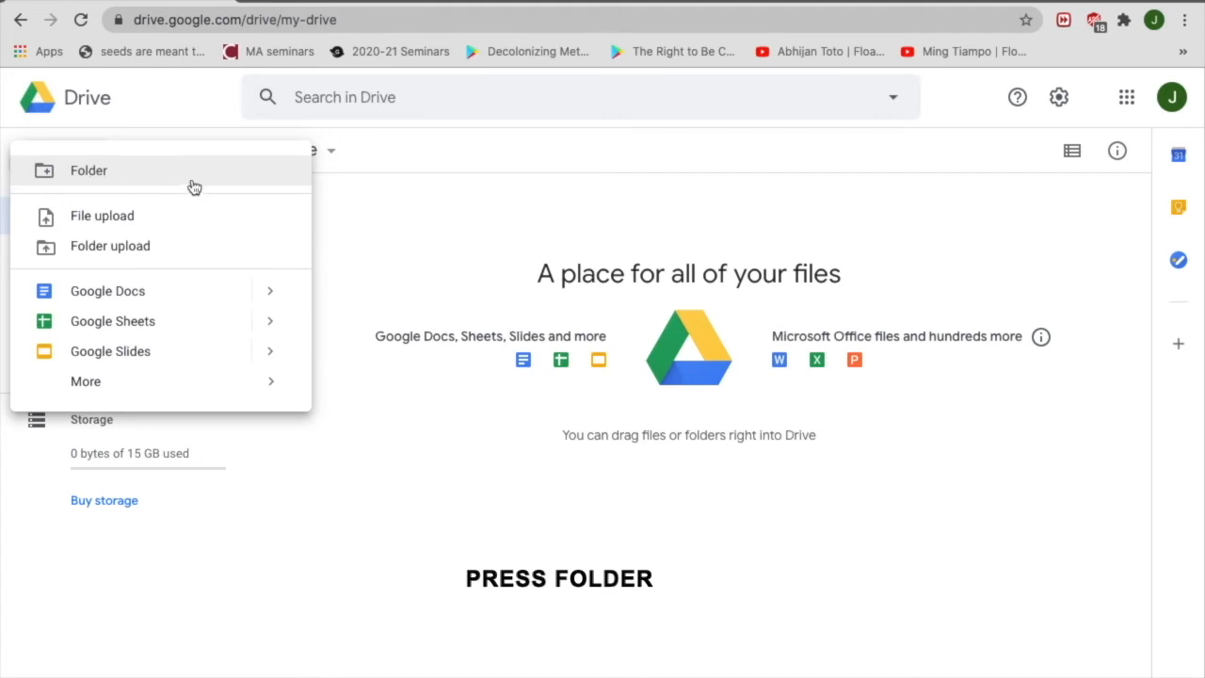
pyautogui.click(88, 170)
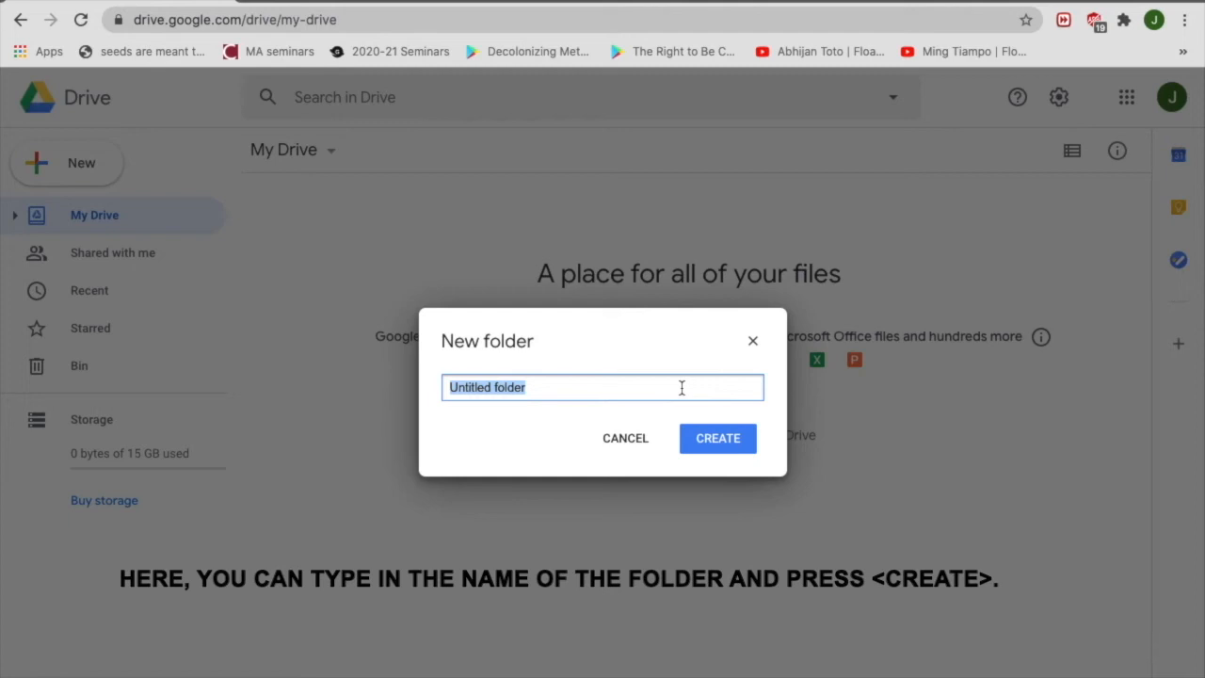
pyautogui.write('Medical')
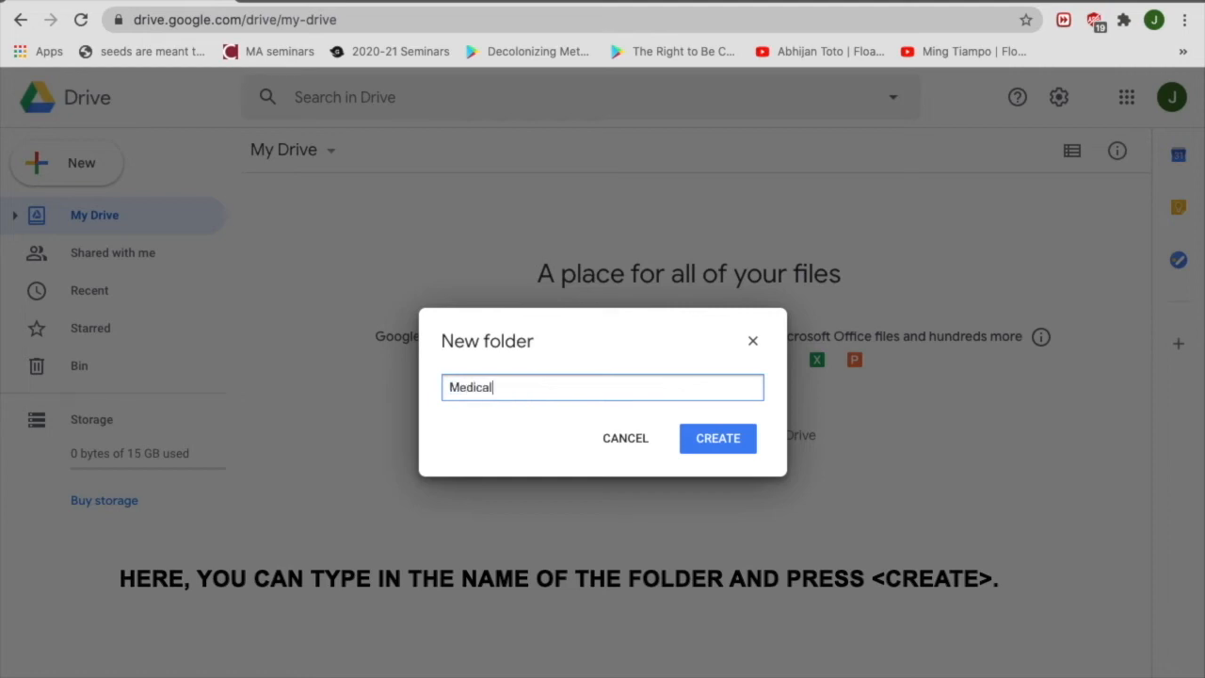
pyautogui.write('Notes')
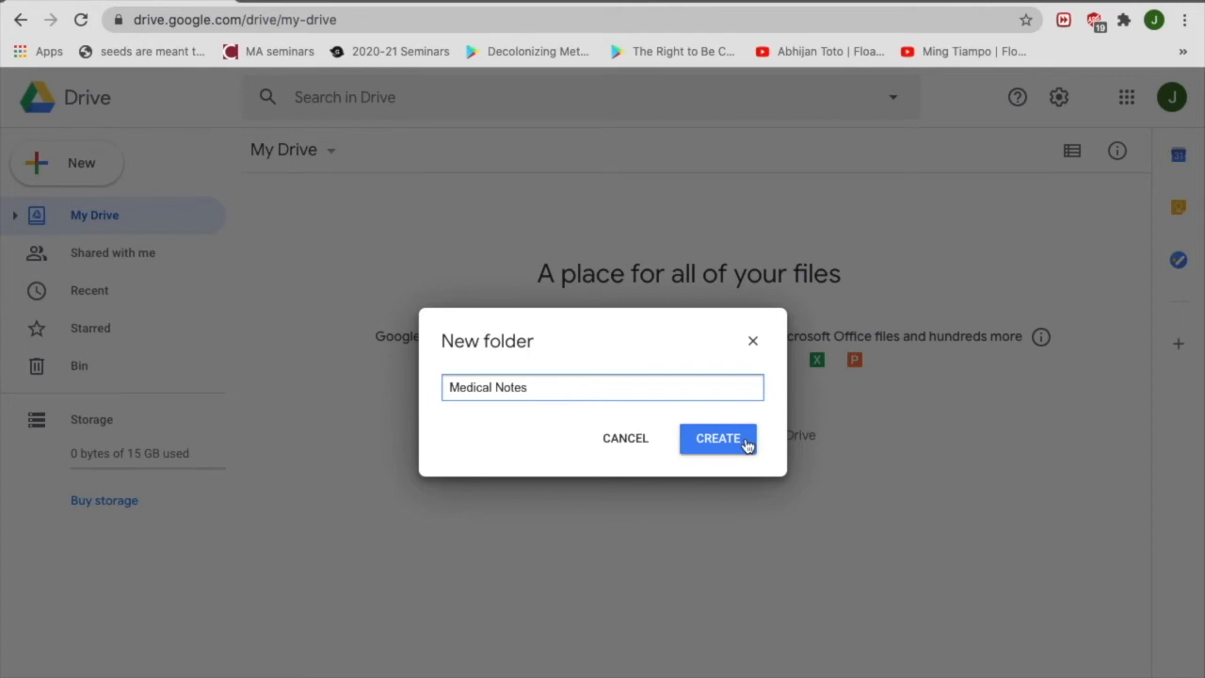
pyautogui.click(717, 437)
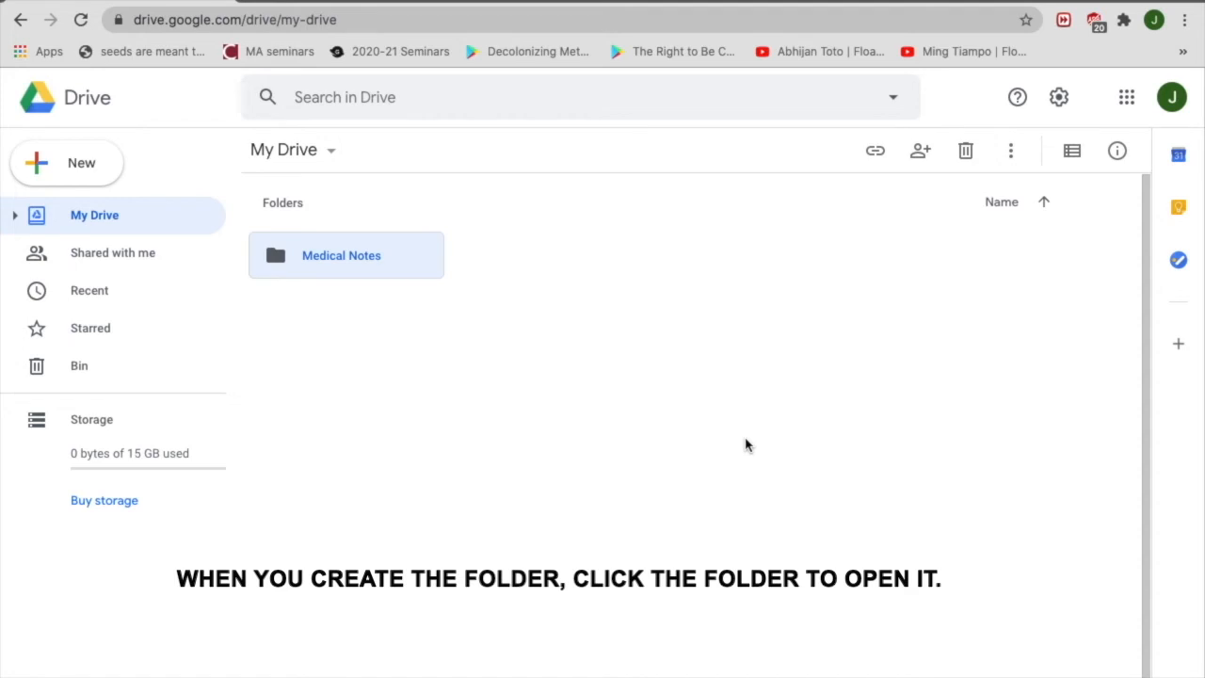
pyautogui.moveTo(591, 441)
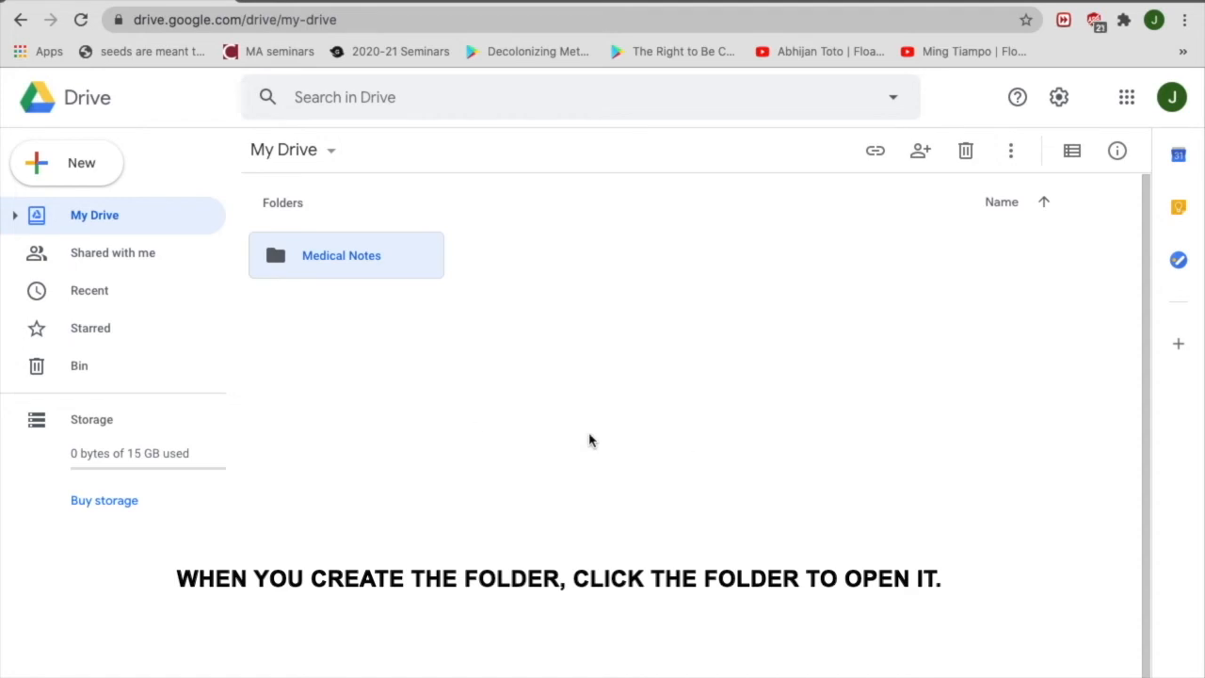
pyautogui.moveTo(448, 449)
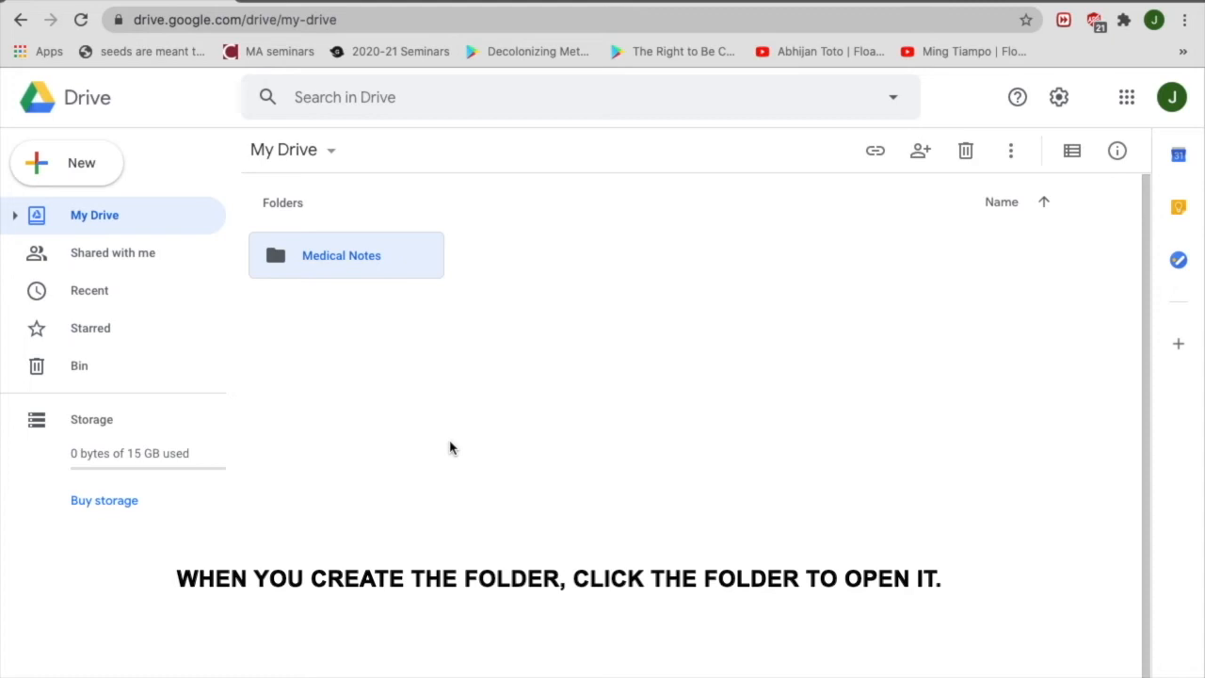
pyautogui.moveTo(399, 259)
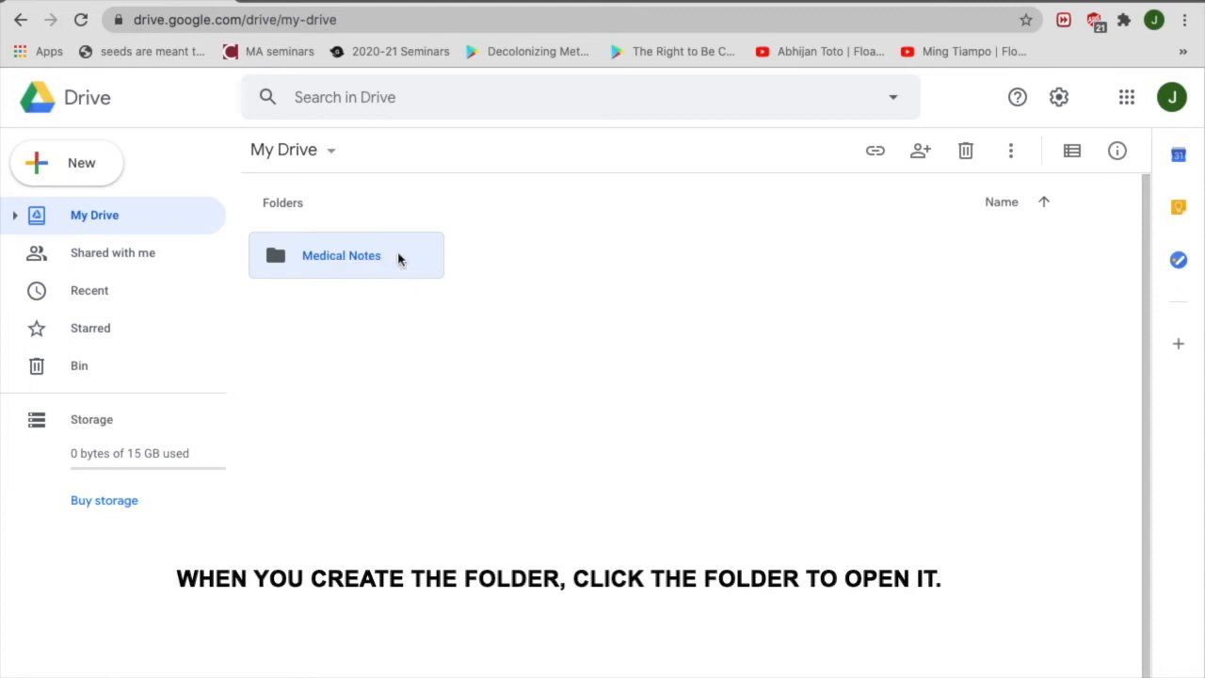
# Enter the Medical Notes folder and bring up the New menu for adding items.
pyautogui.doubleClick(341, 256)
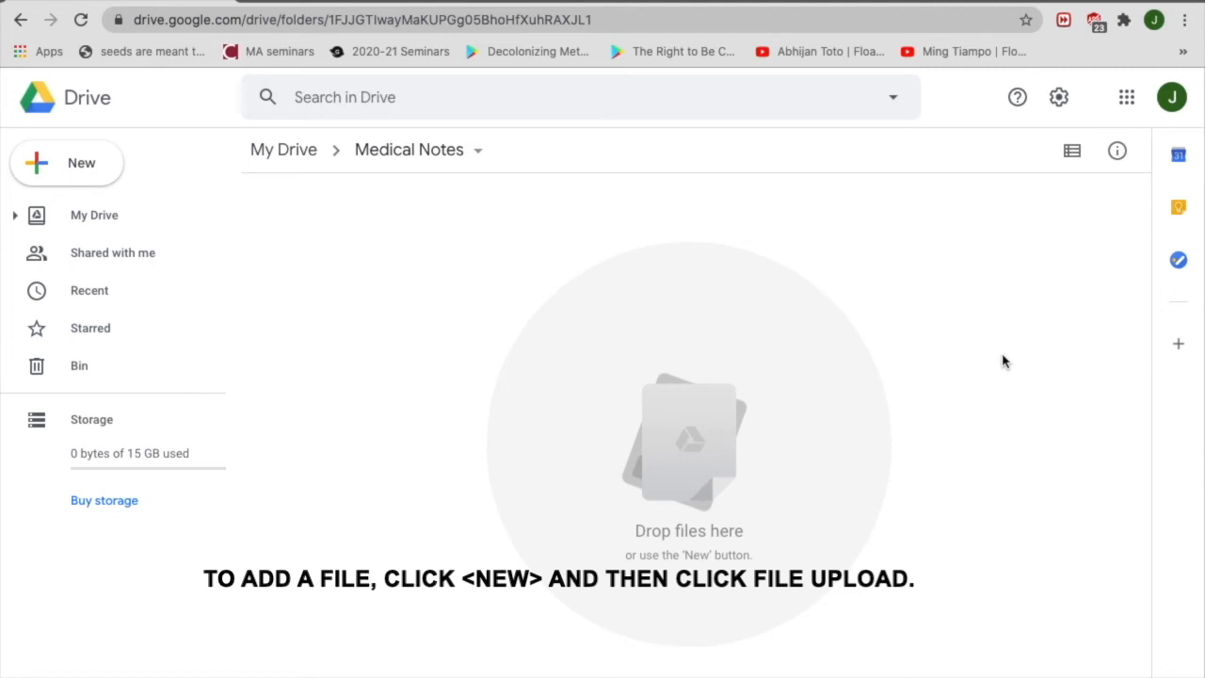
pyautogui.moveTo(964, 394)
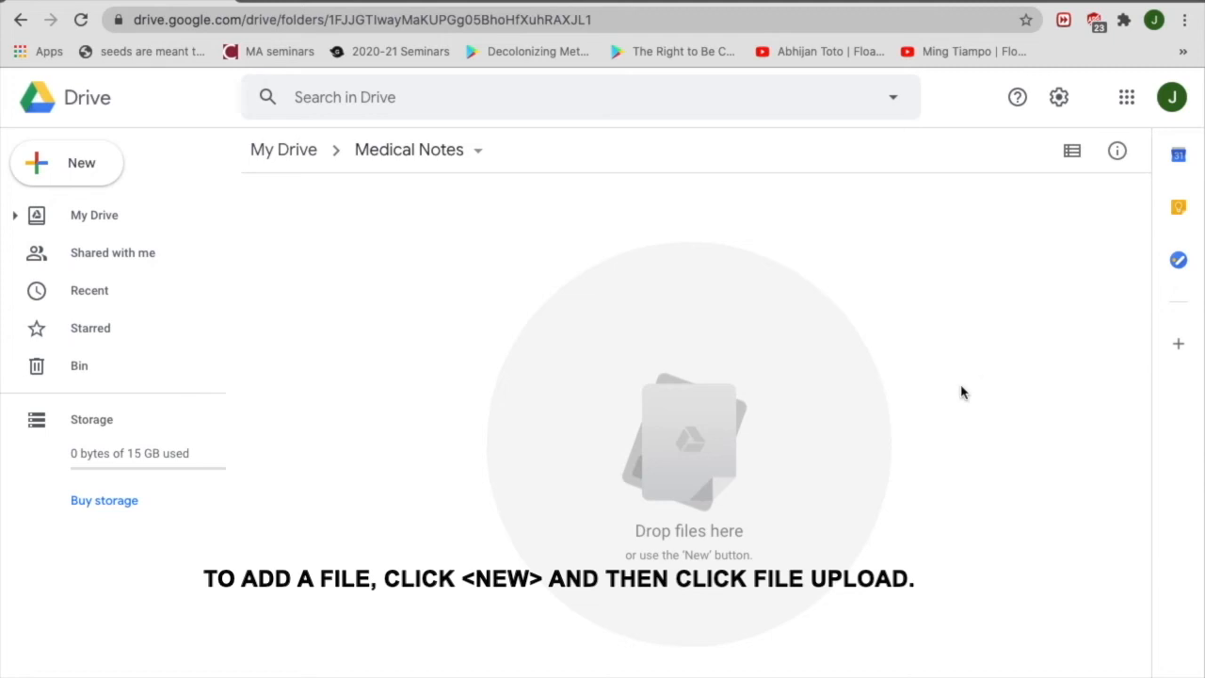
pyautogui.moveTo(687, 471)
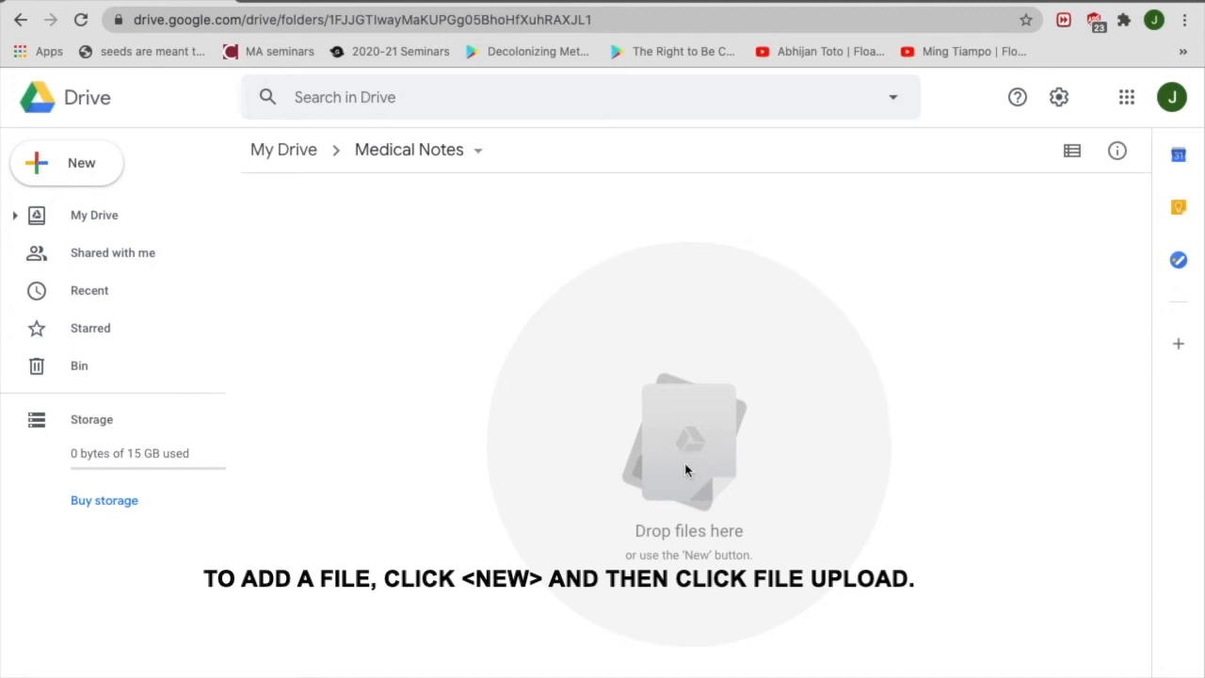
pyautogui.moveTo(697, 512)
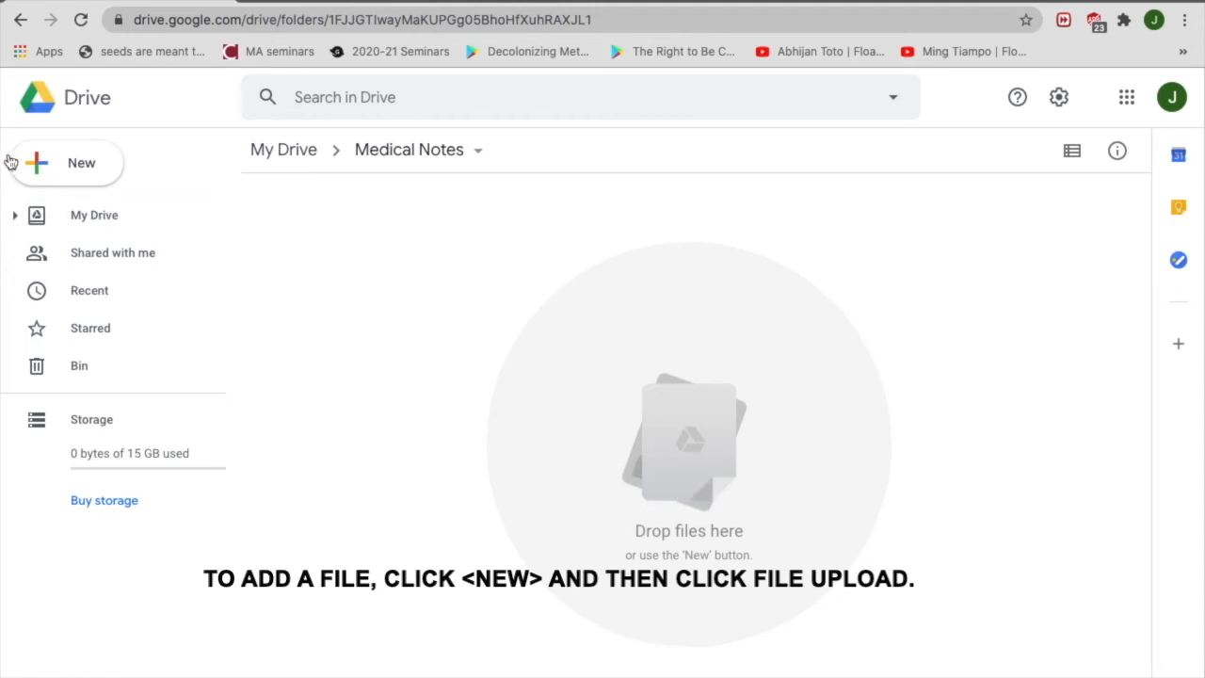
pyautogui.click(66, 162)
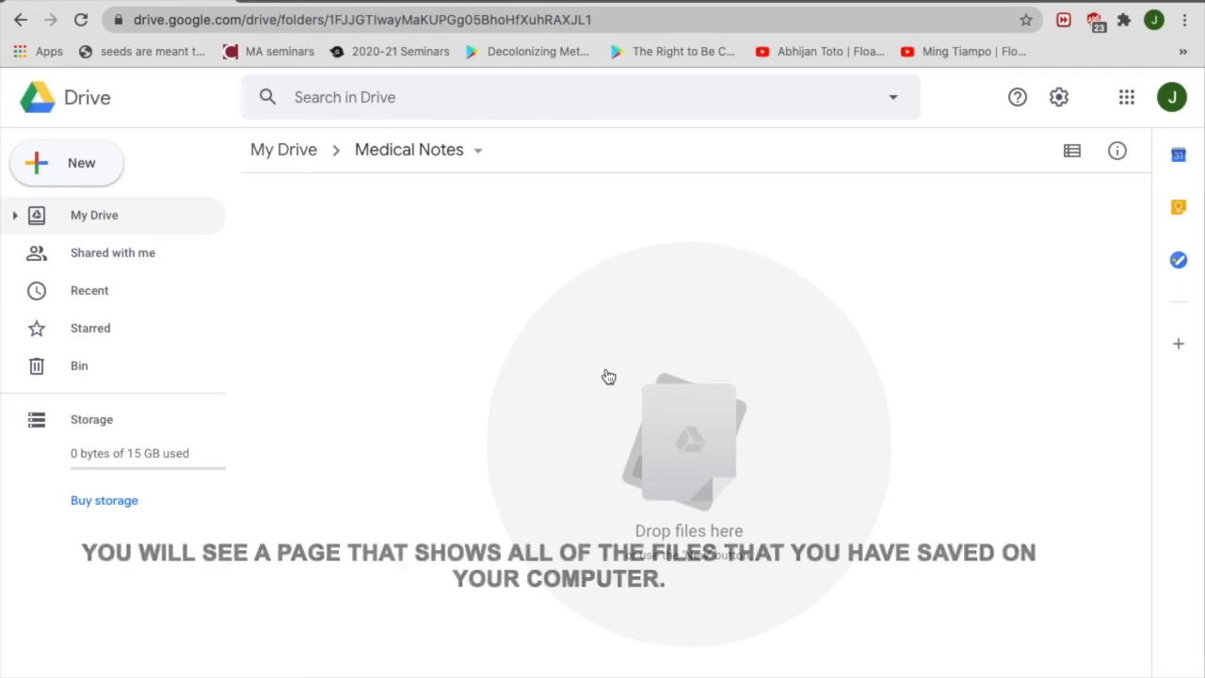
# Upload rough draft.docx from the Desktop into the Medical Notes folder.
pyautogui.click(610, 377)
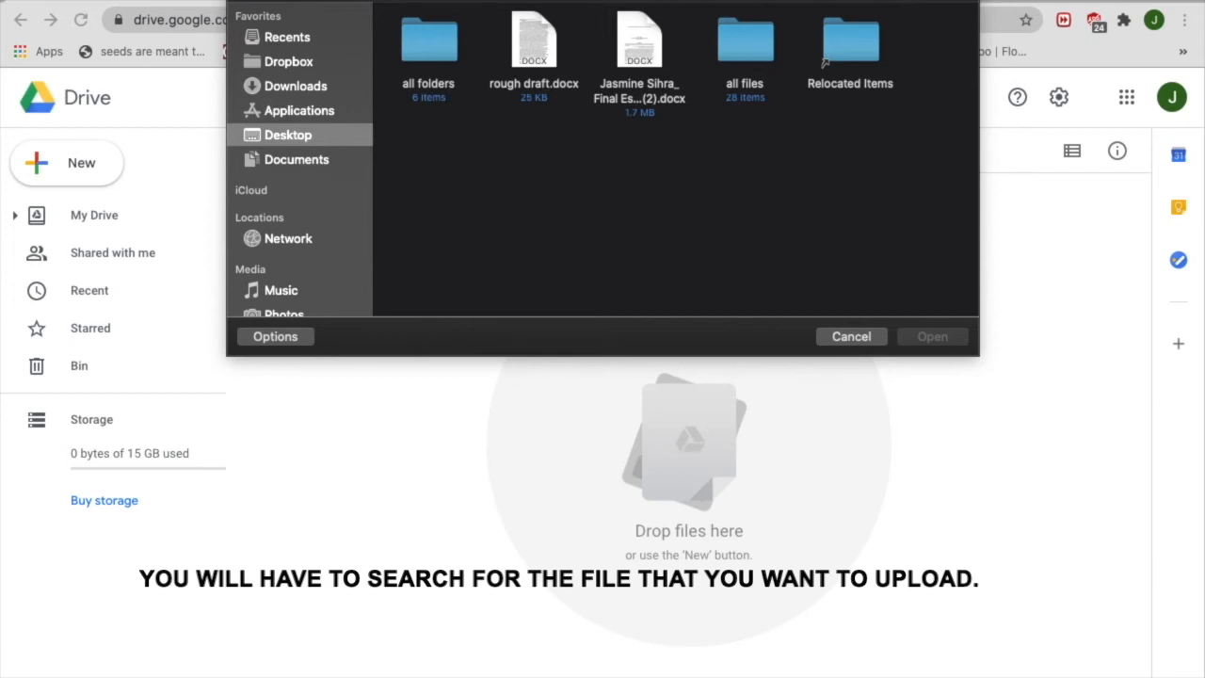
pyautogui.moveTo(930, 7)
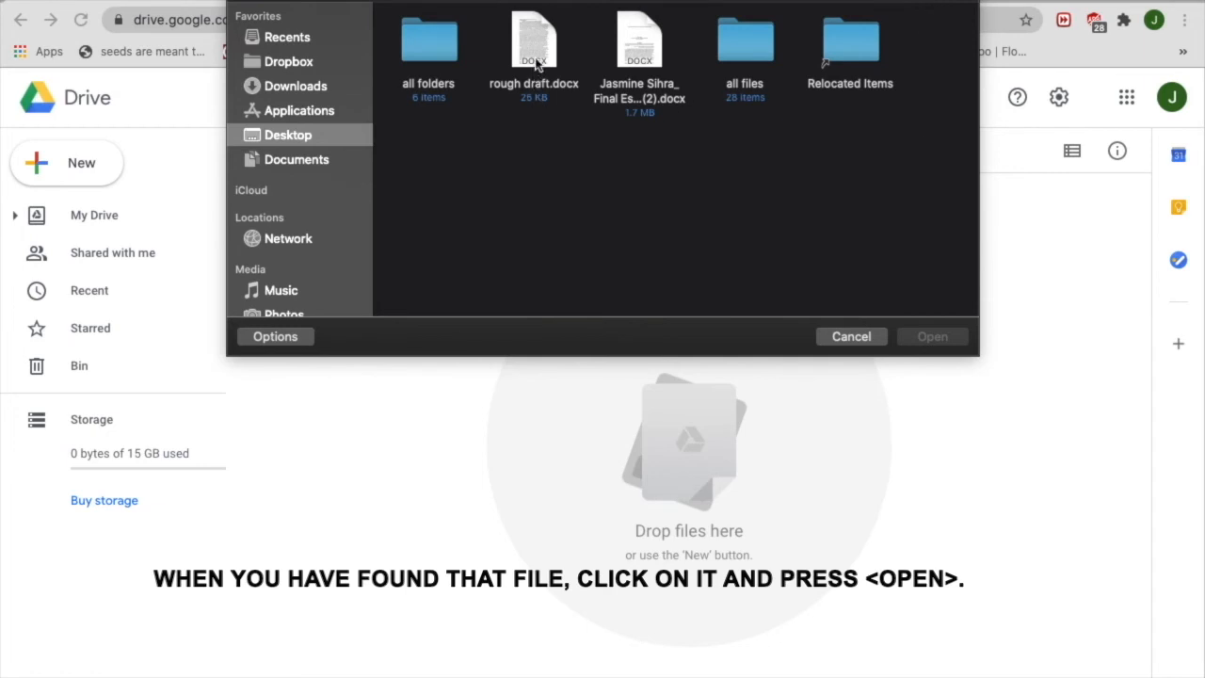
pyautogui.click(535, 42)
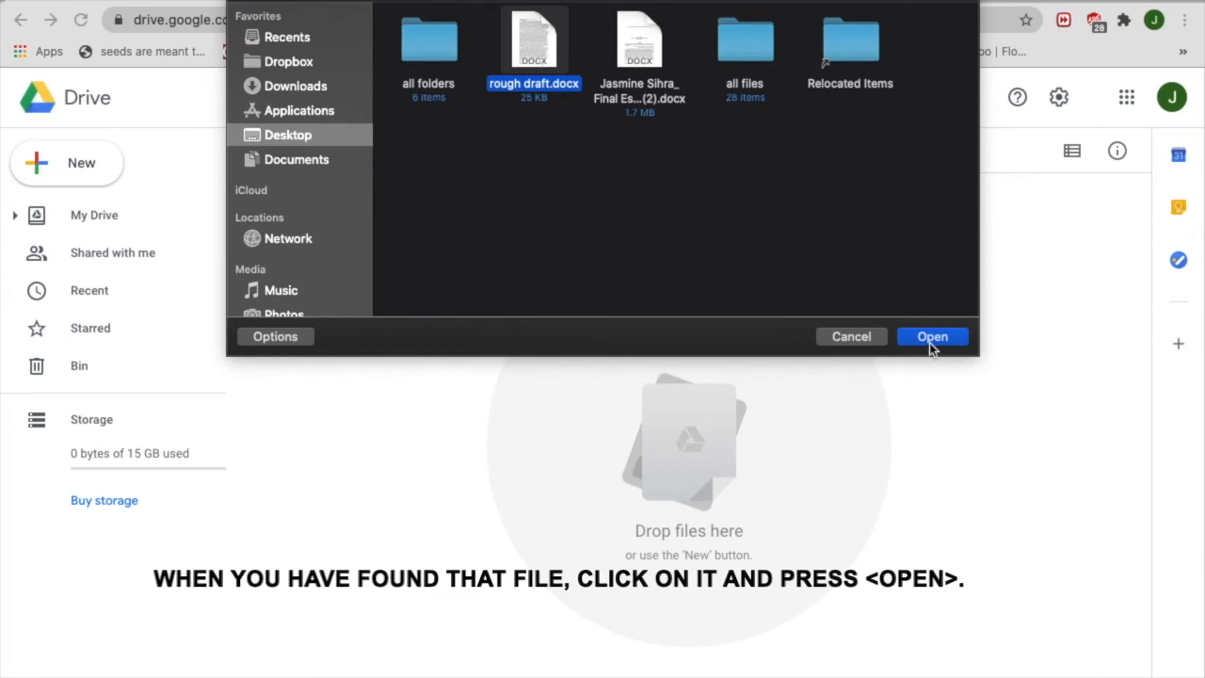
pyautogui.moveTo(851, 335)
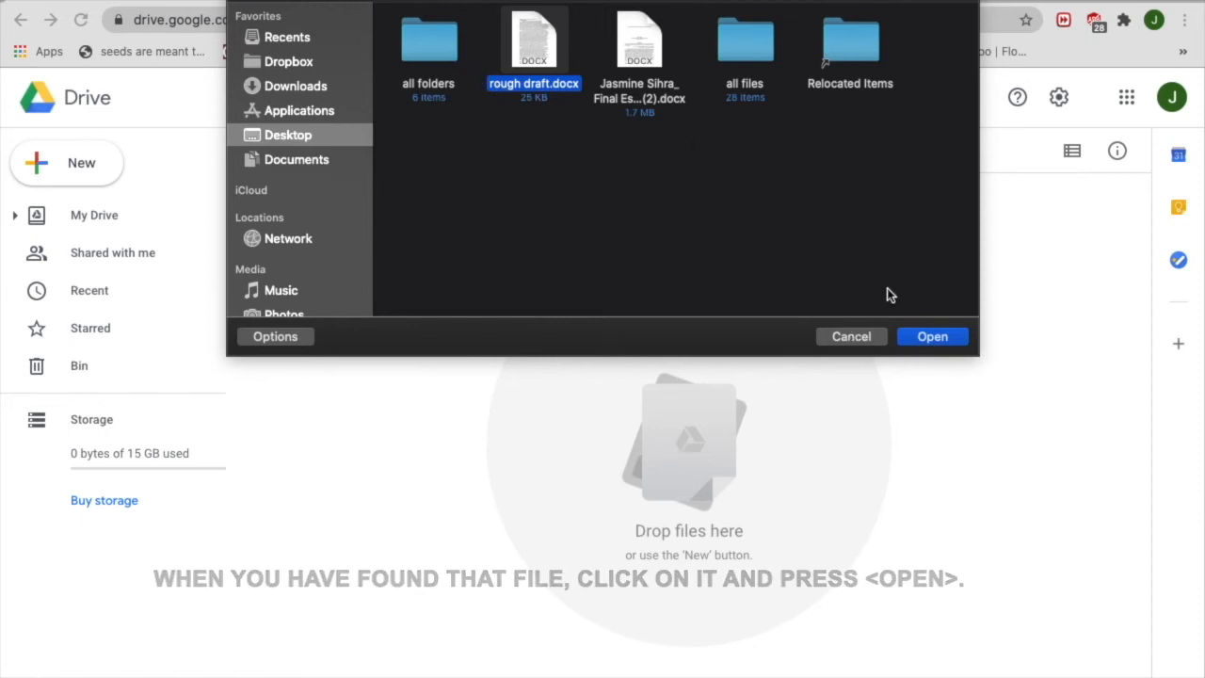
pyautogui.moveTo(932, 335)
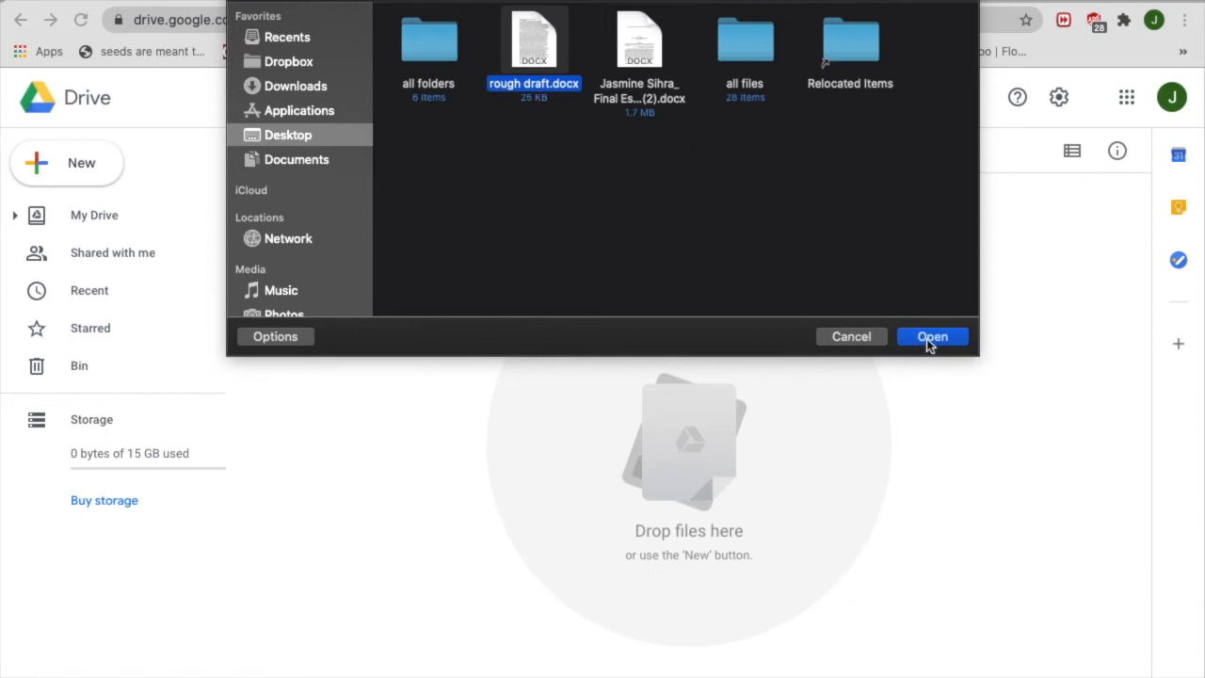
pyautogui.click(932, 335)
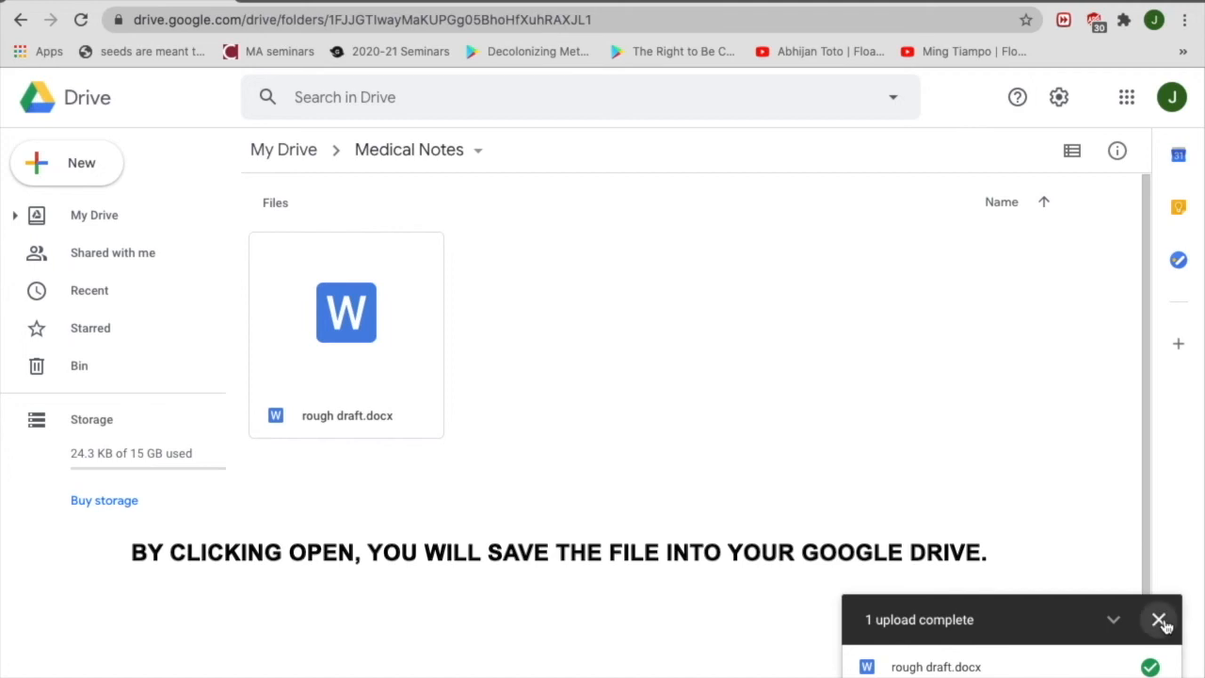
pyautogui.moveTo(1159, 619)
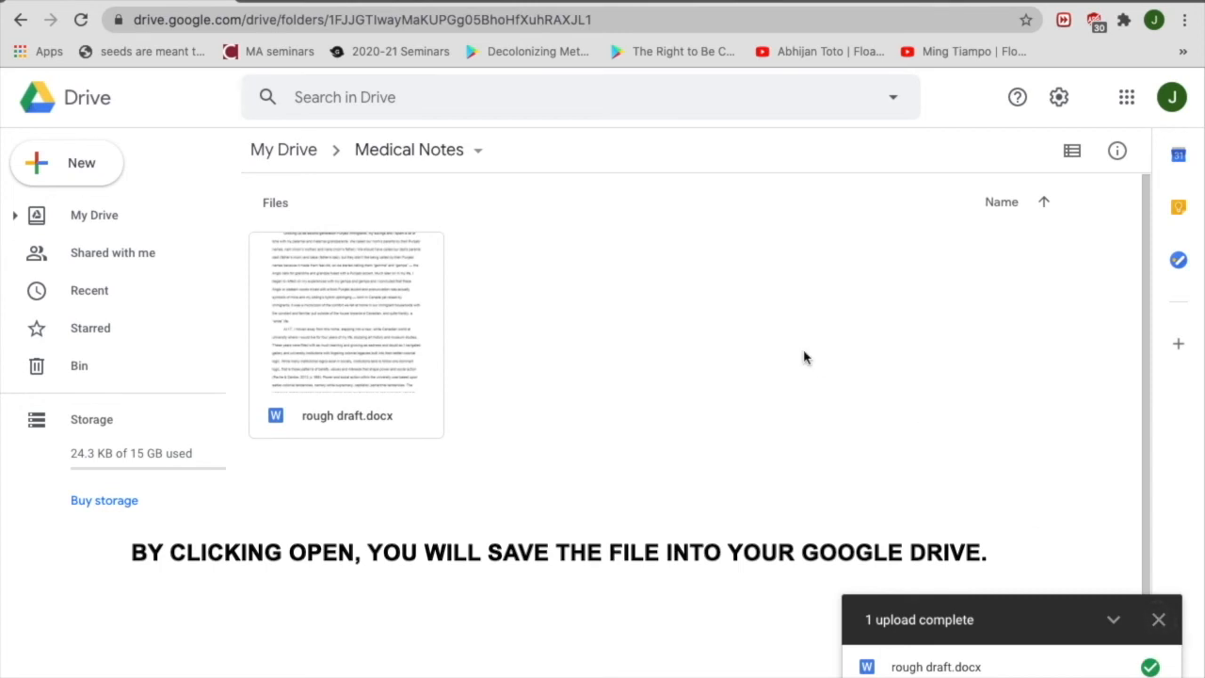
pyautogui.moveTo(800, 362)
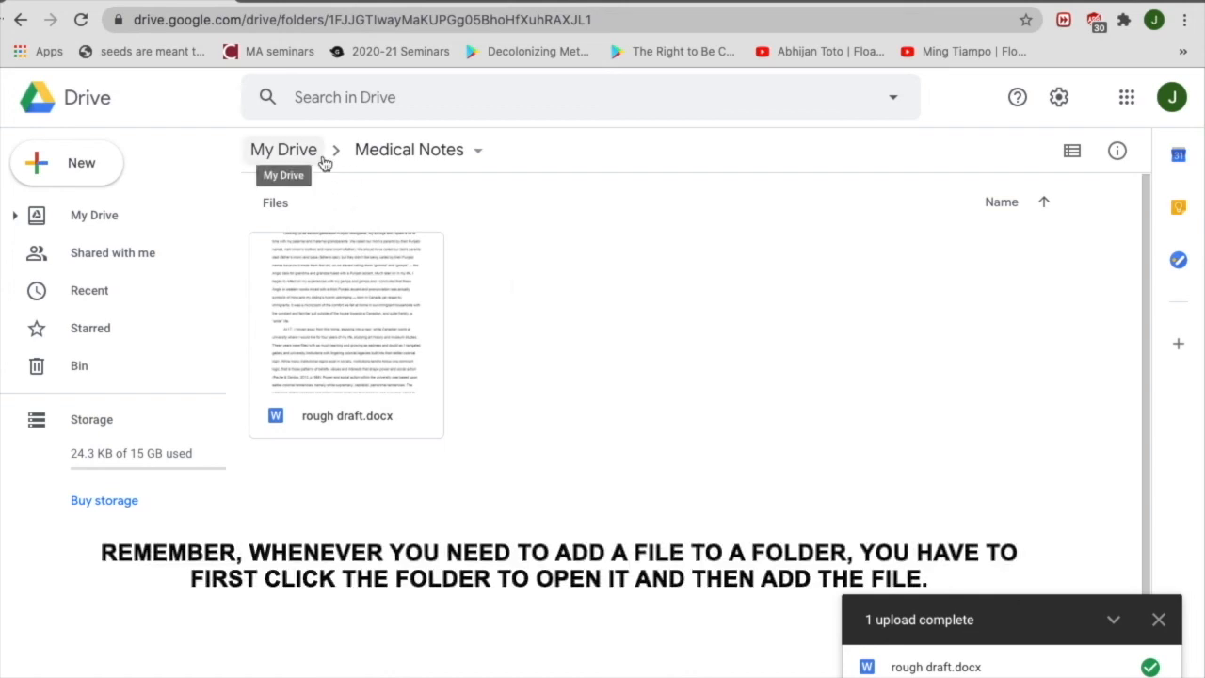
# Return to the My Drive top level via the breadcrumb.
pyautogui.click(283, 148)
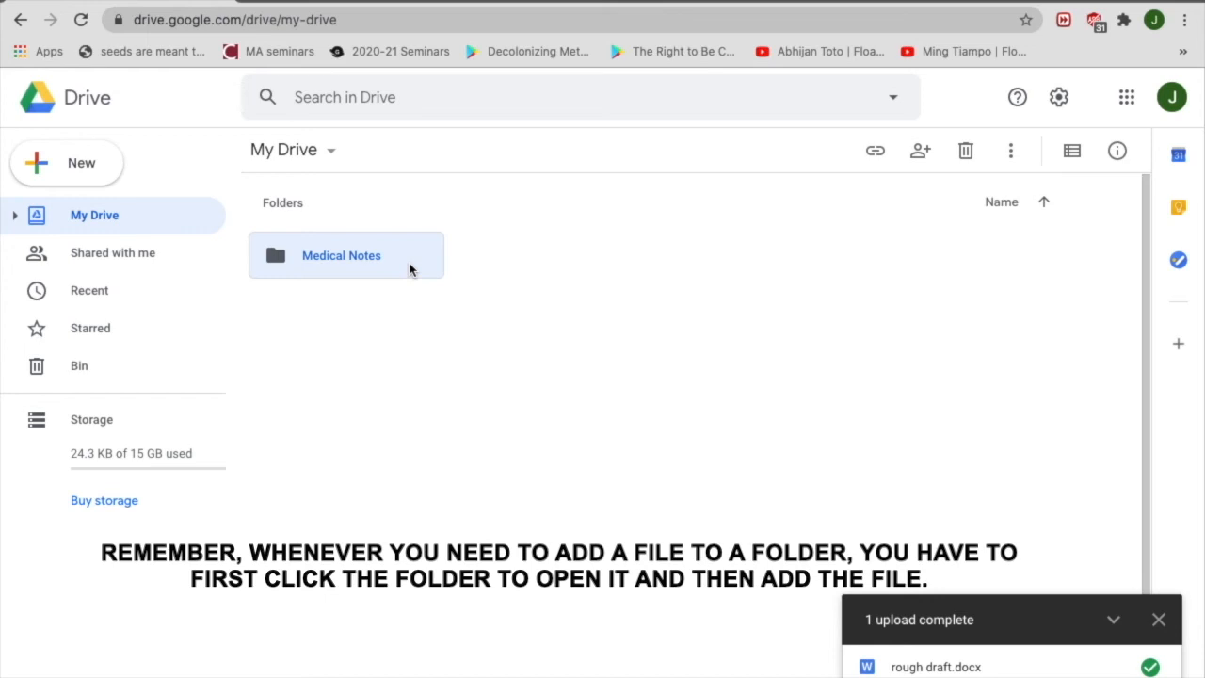
# Reopen the Medical Notes folder to see the uploaded rough draft.docx.
pyautogui.doubleClick(341, 256)
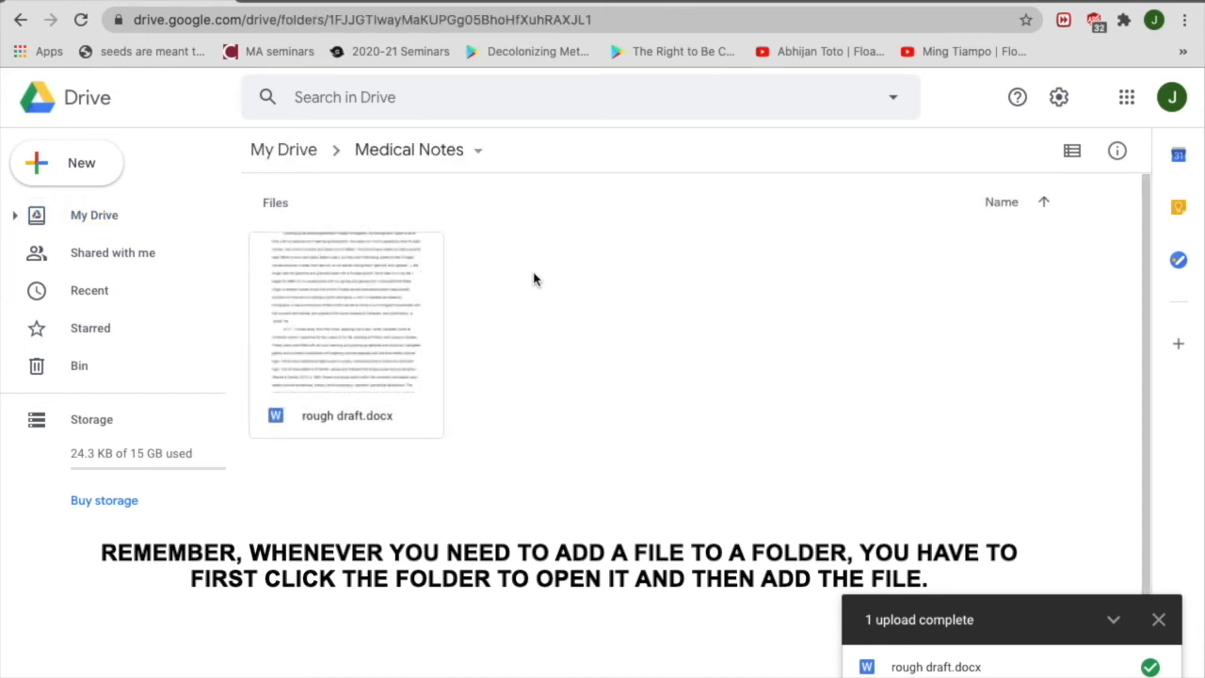
pyautogui.moveTo(1014, 587)
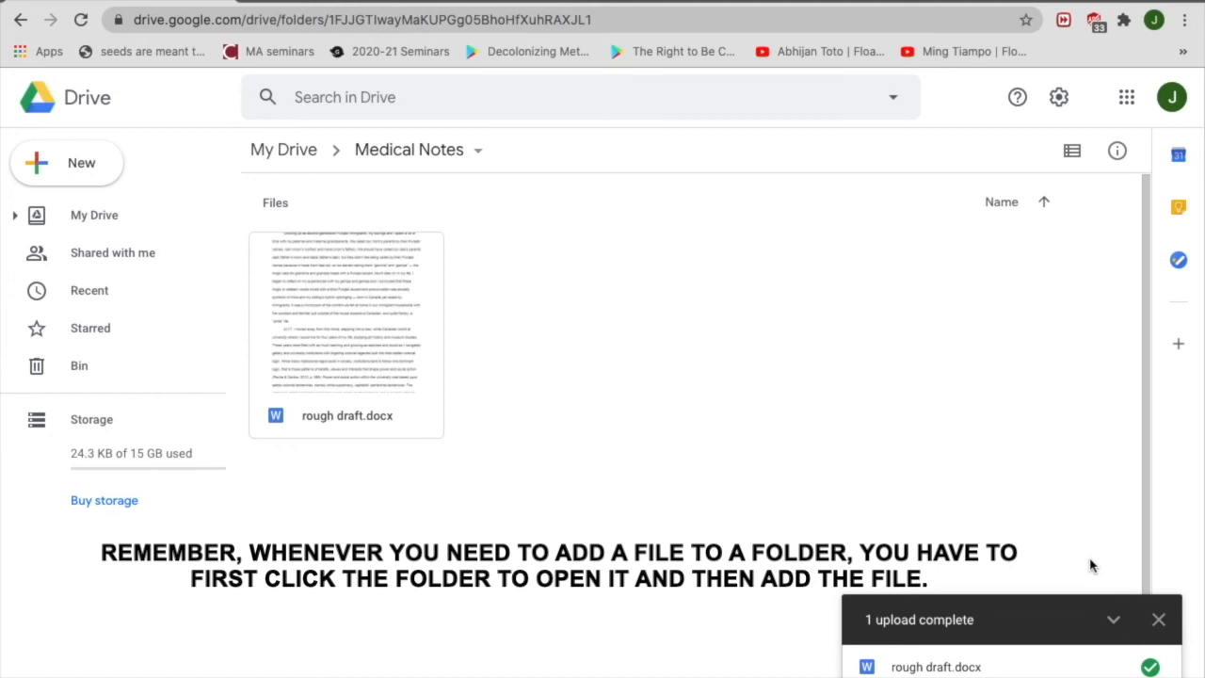
pyautogui.moveTo(838, 424)
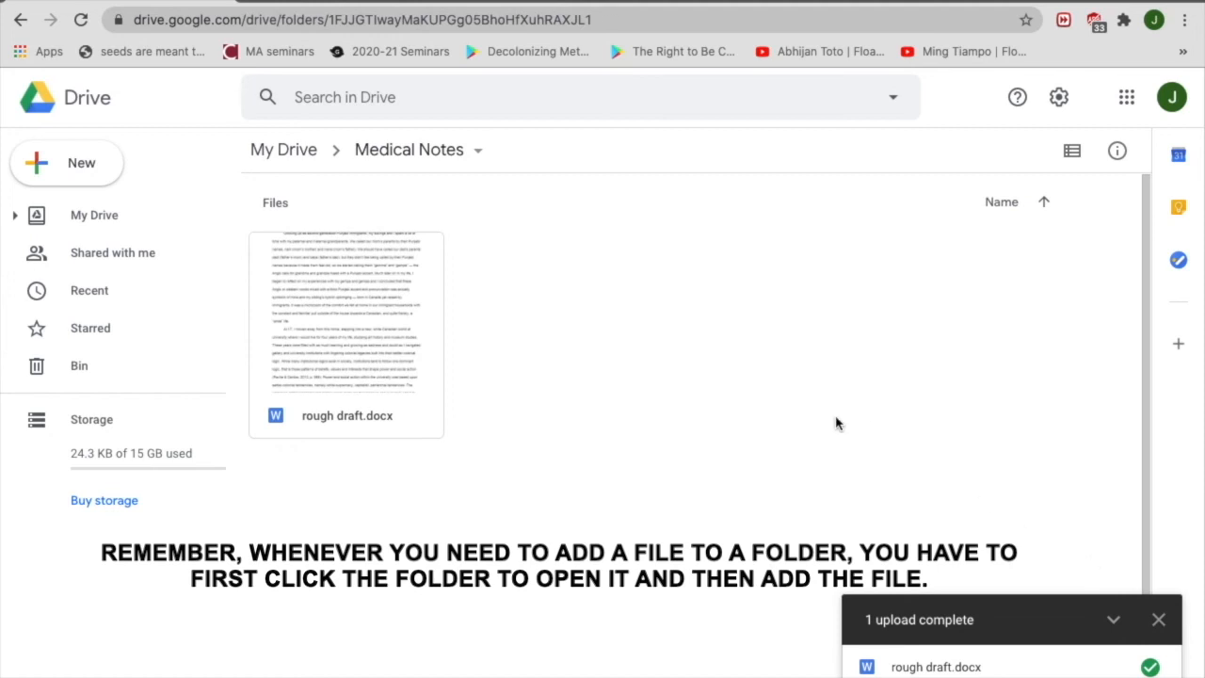
pyautogui.moveTo(583, 224)
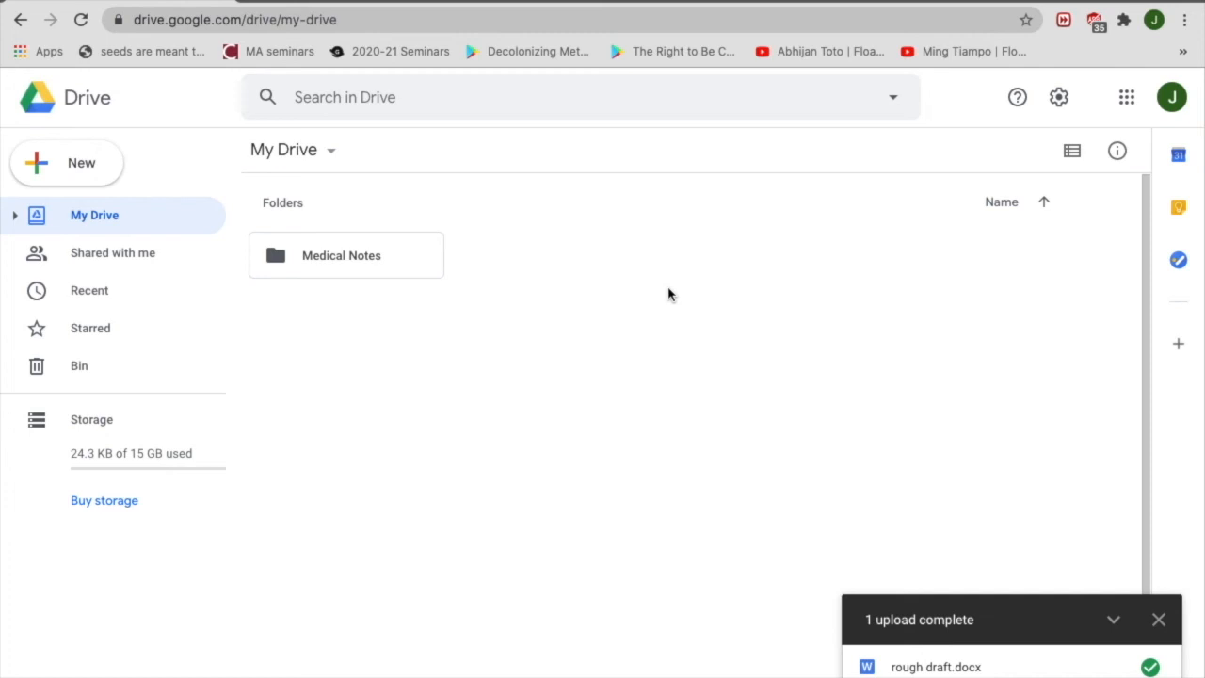
pyautogui.moveTo(795, 335)
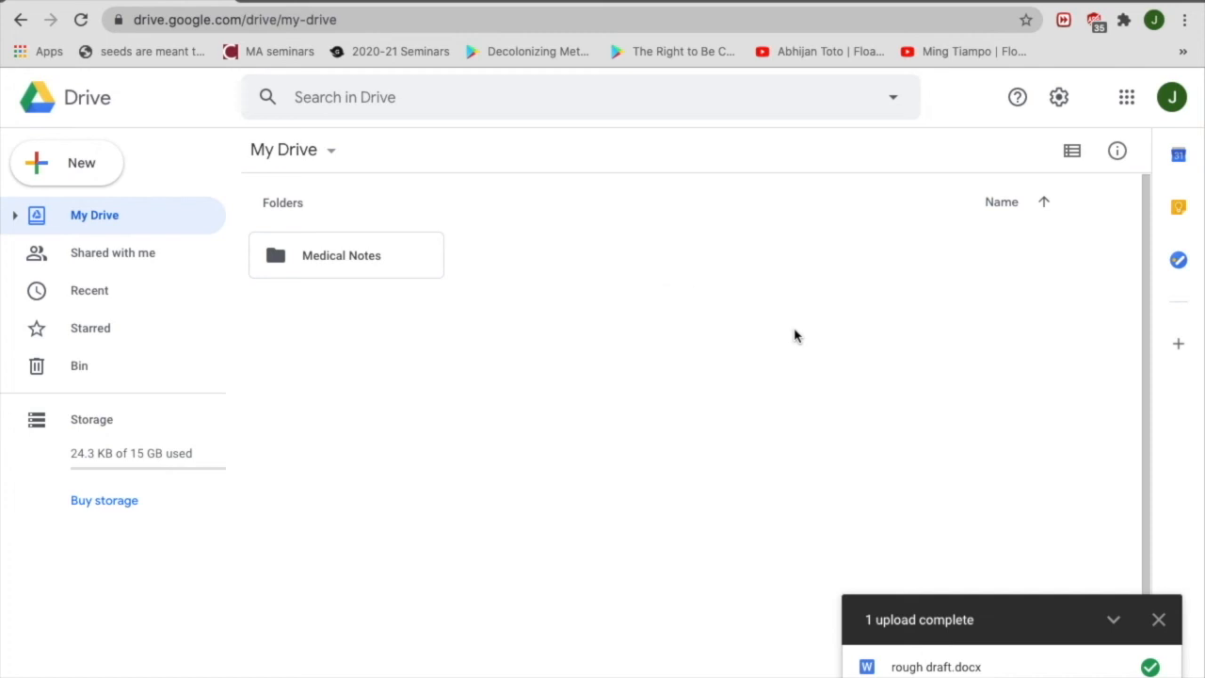
pyautogui.moveTo(825, 362)
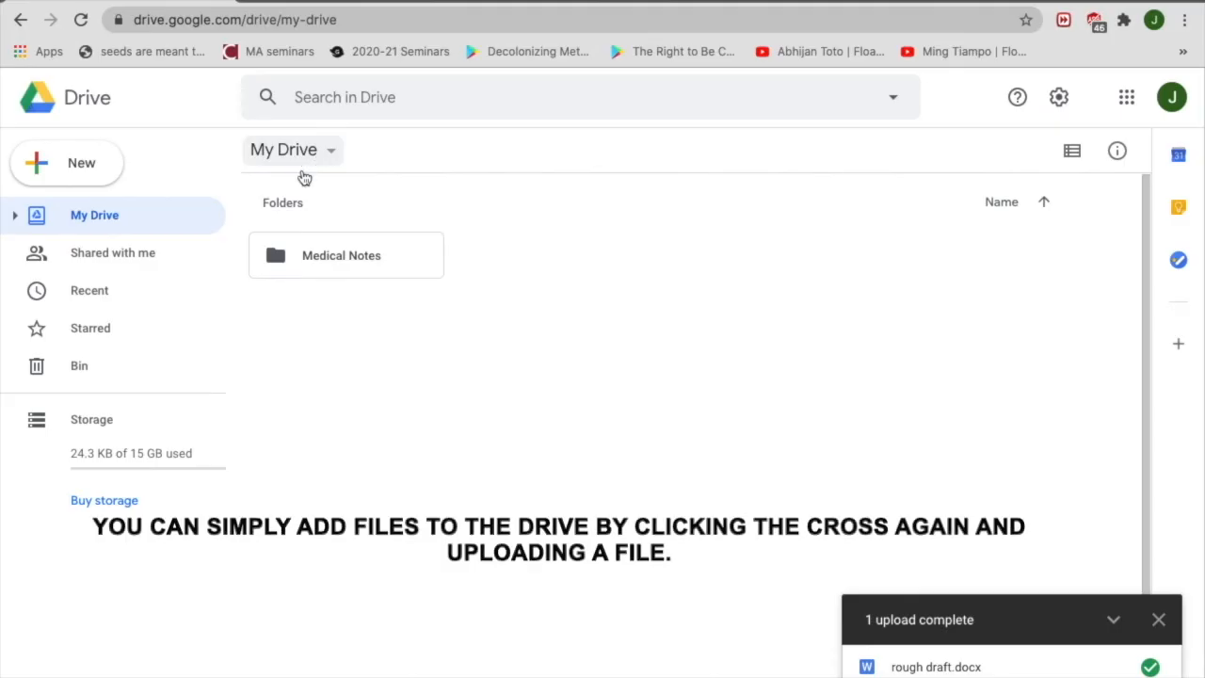
pyautogui.moveTo(166, 167)
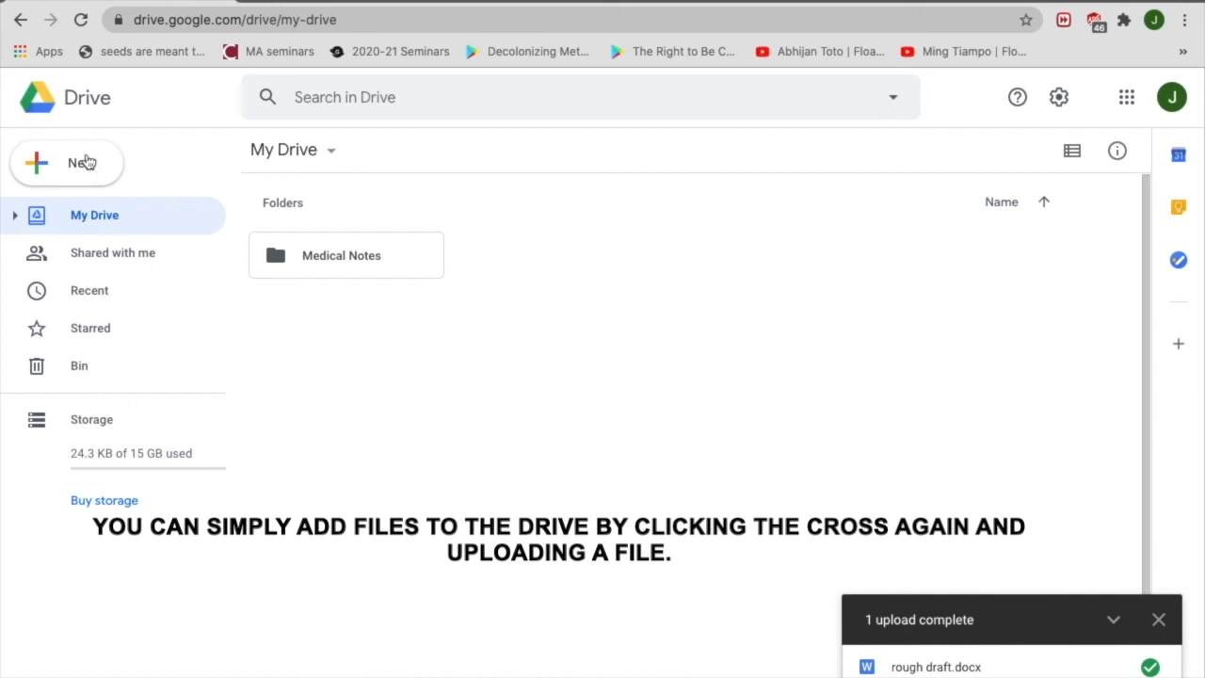
pyautogui.moveTo(79, 162)
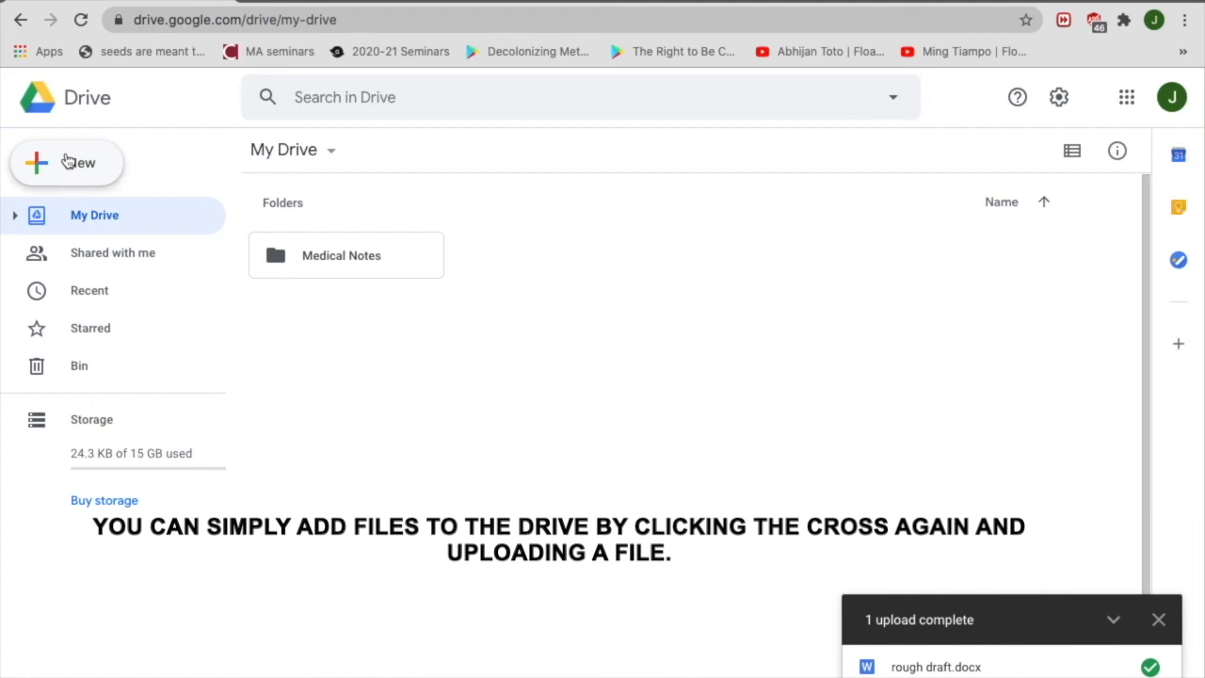
# Bring up the New menu at the My Drive level to add another item.
pyautogui.click(67, 161)
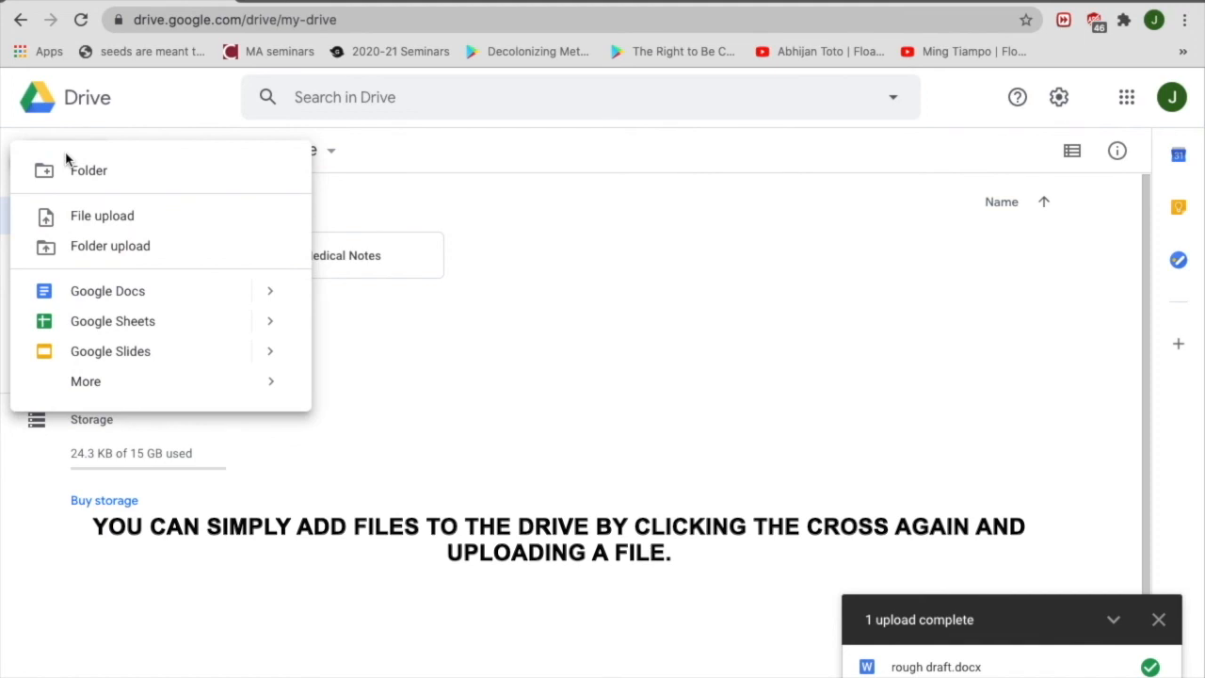
pyautogui.moveTo(85, 177)
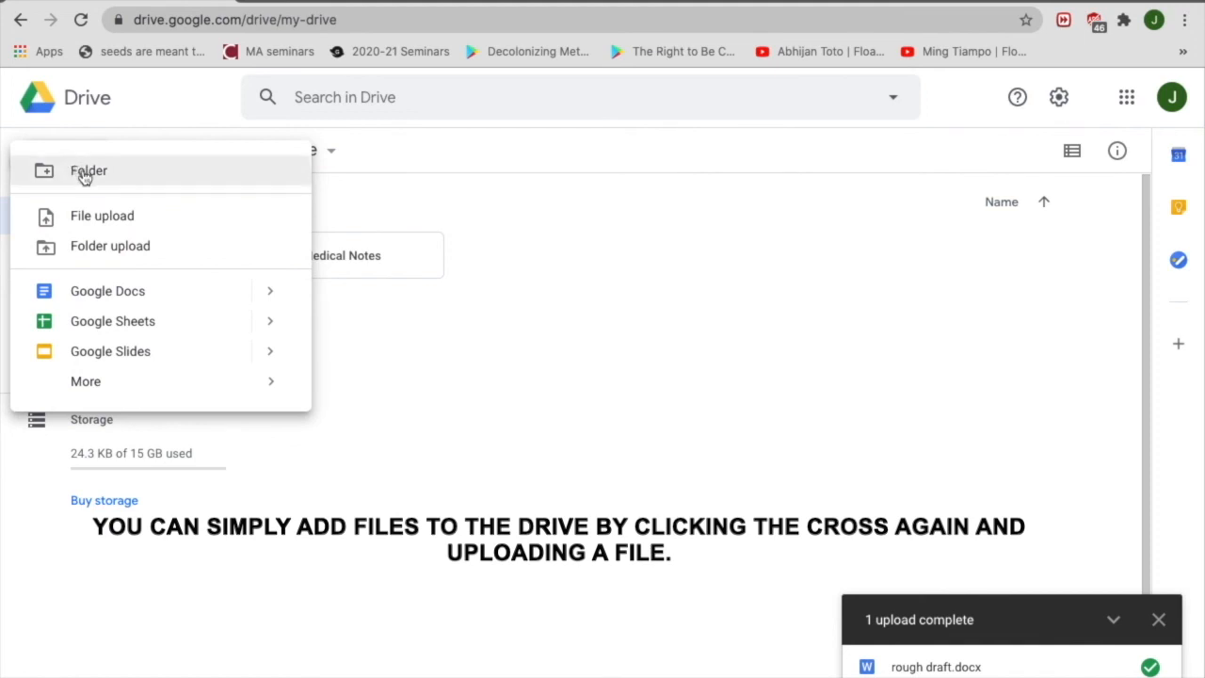
pyautogui.moveTo(101, 215)
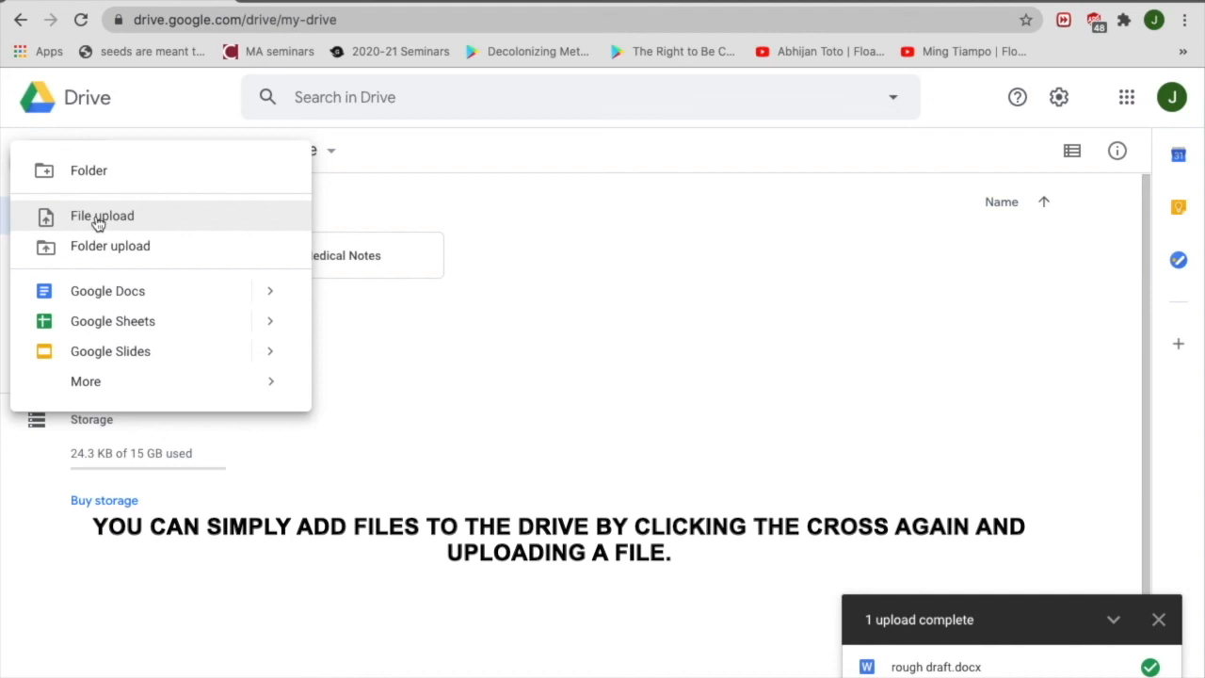
pyautogui.moveTo(168, 220)
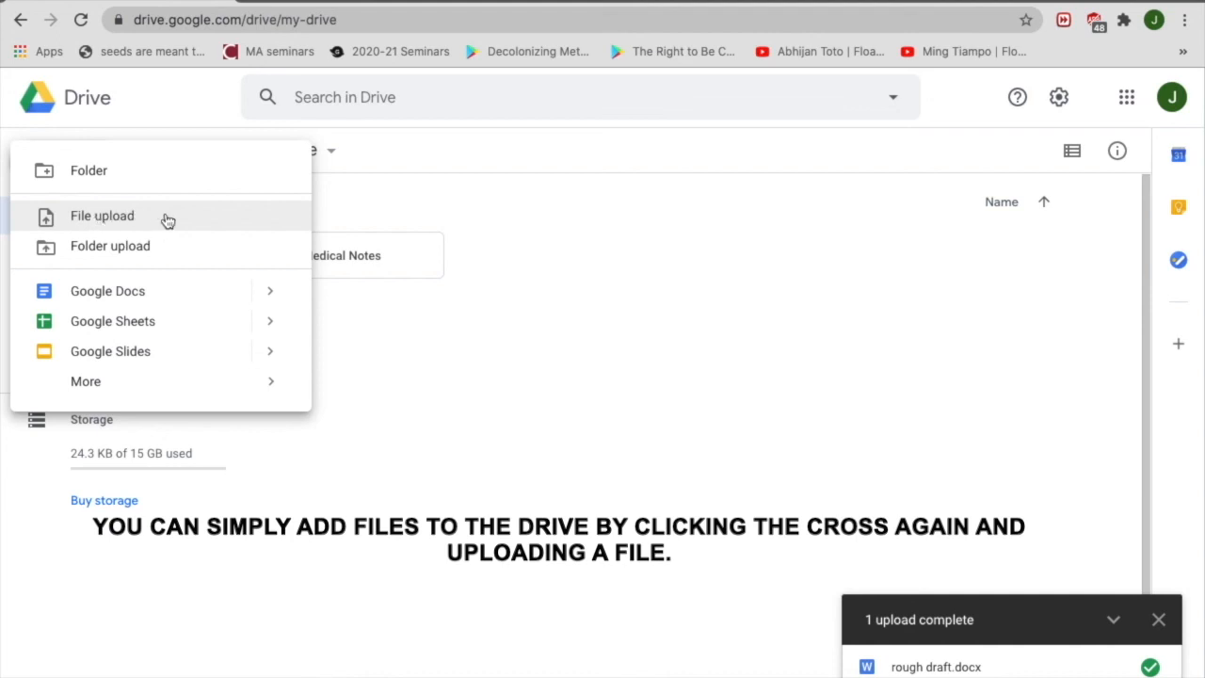
pyautogui.moveTo(200, 224)
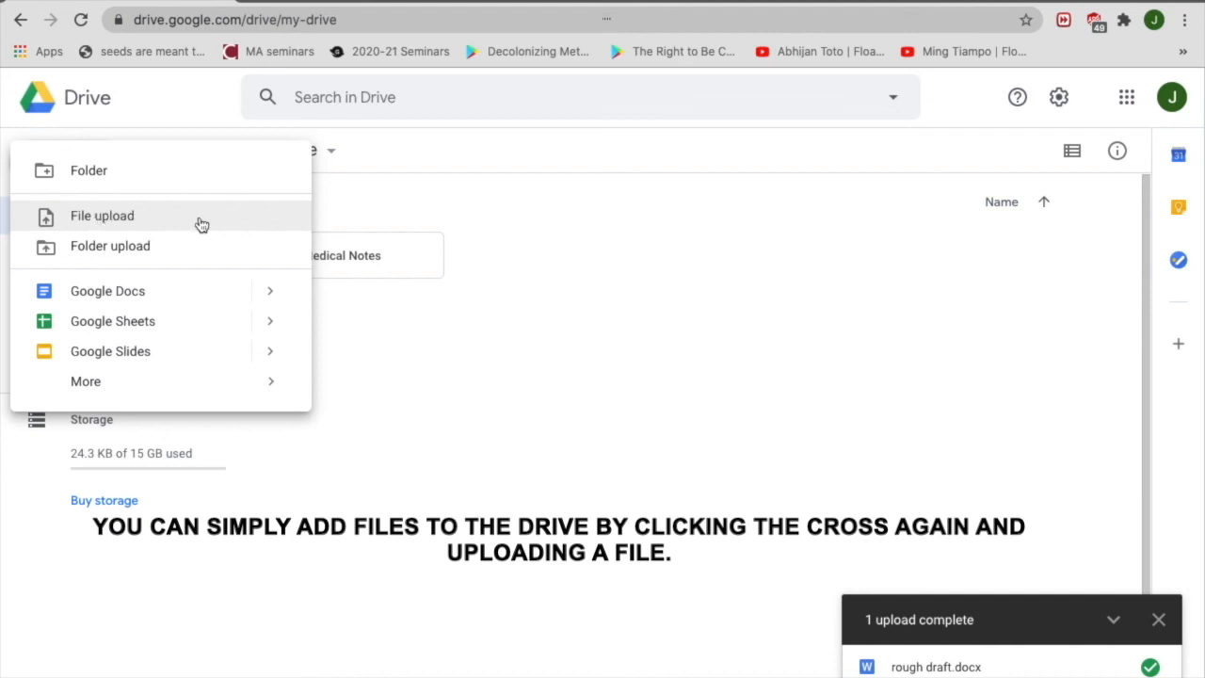
pyautogui.moveTo(200, 241)
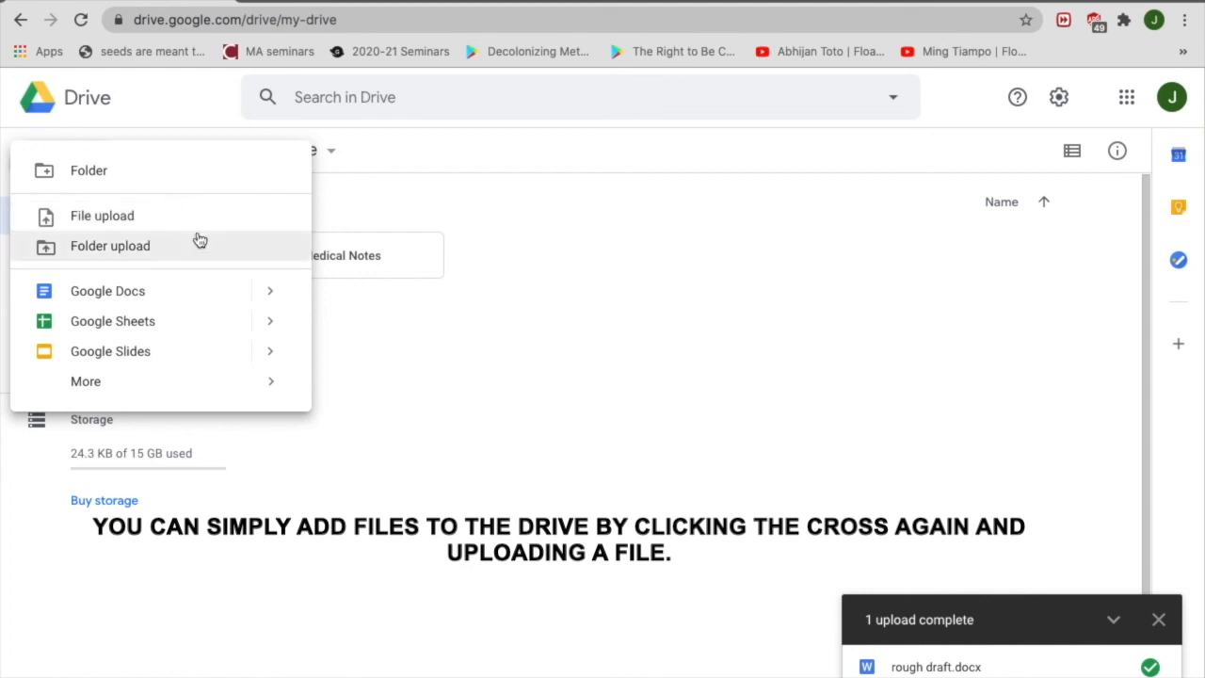
pyautogui.moveTo(186, 224)
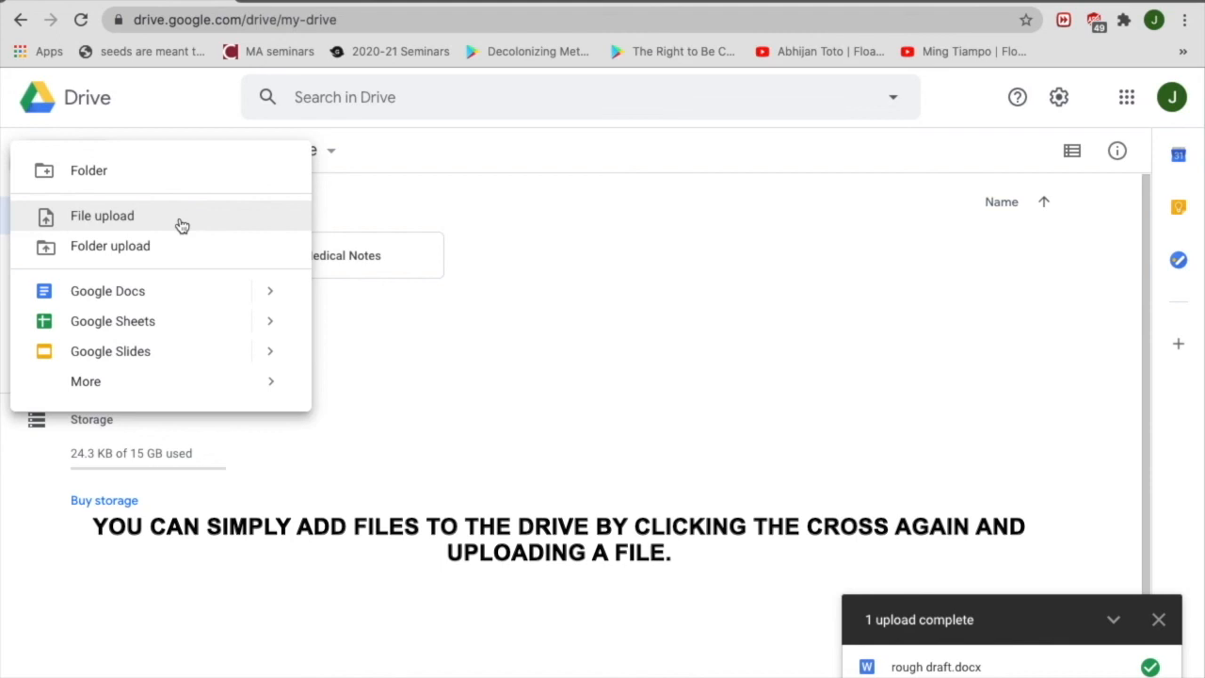
pyautogui.moveTo(196, 222)
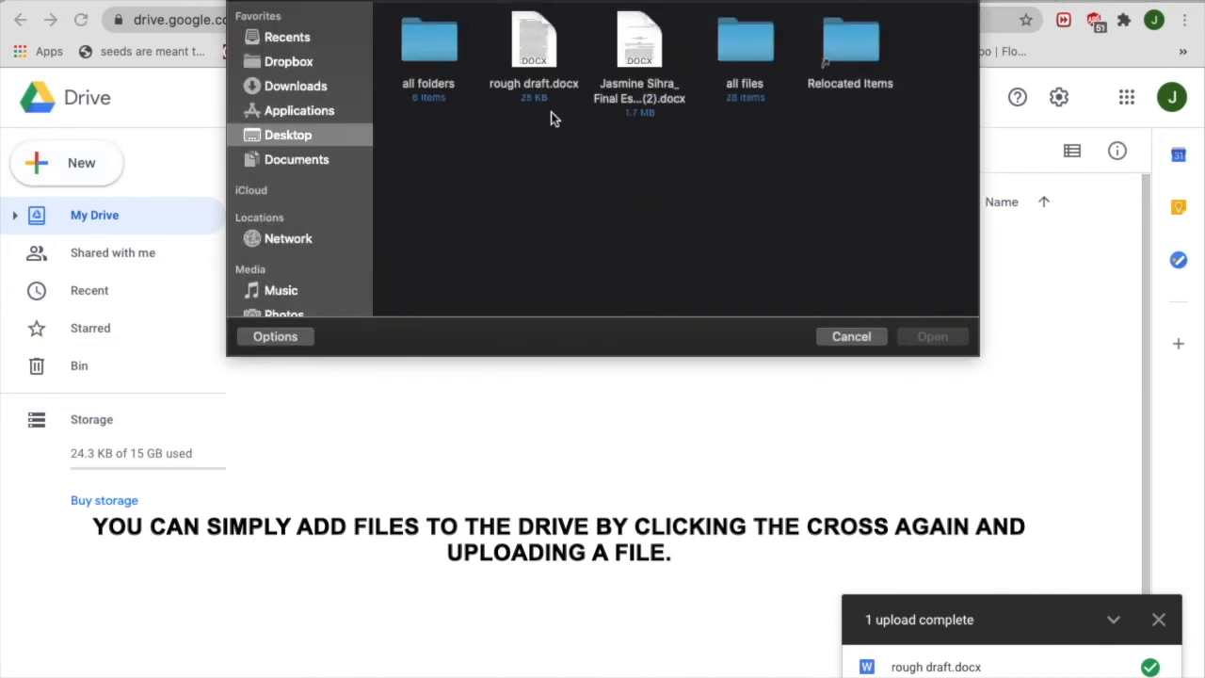
# Upload rough draft.docx a second time, directly into My Drive.
pyautogui.click(534, 47)
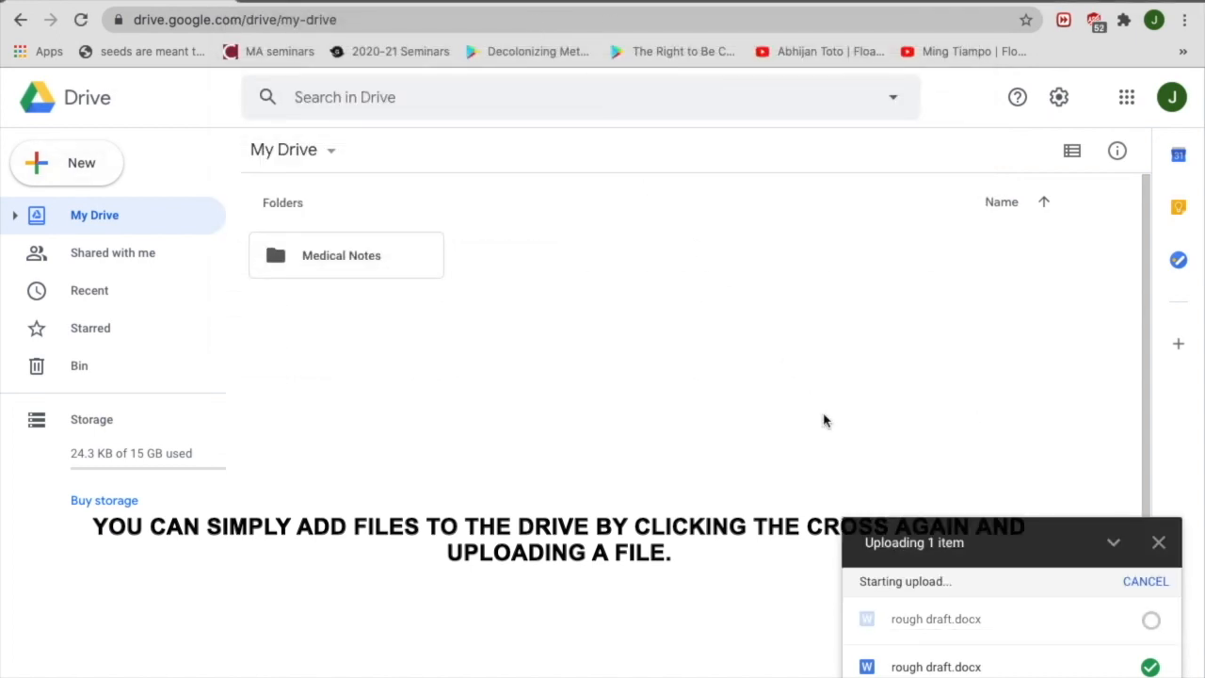
pyautogui.moveTo(1017, 525)
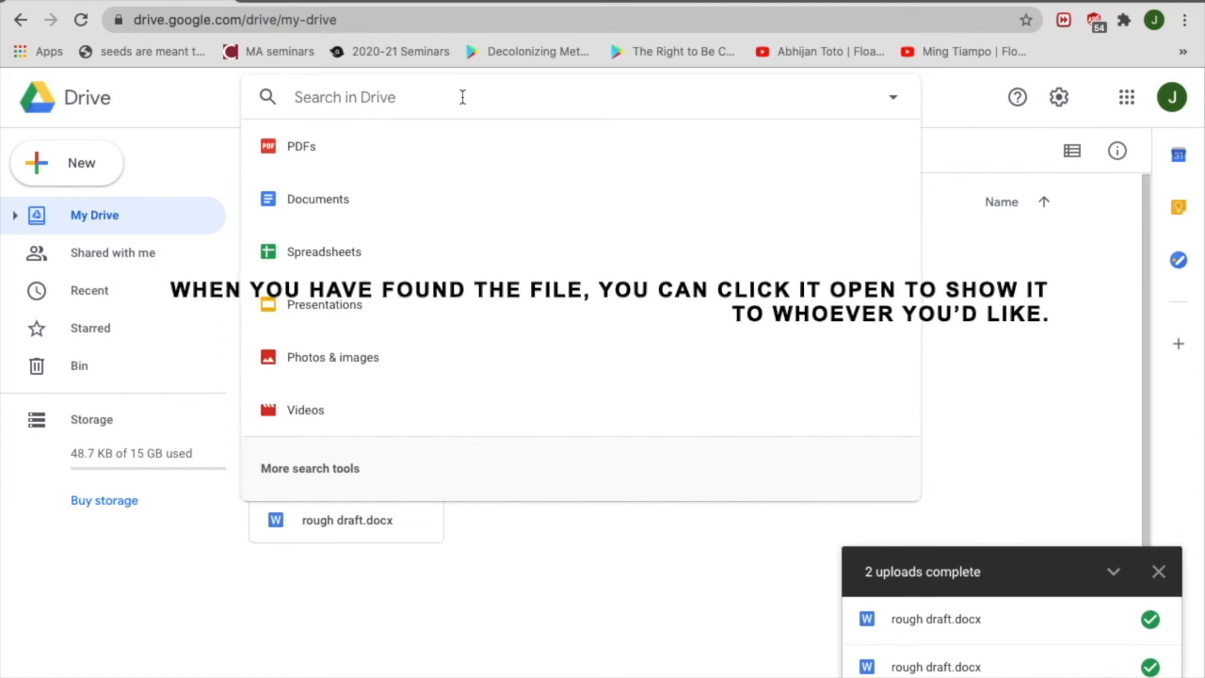
# Search Drive for 'rough' and open the matching rough draft.docx result.
pyautogui.write('rou')
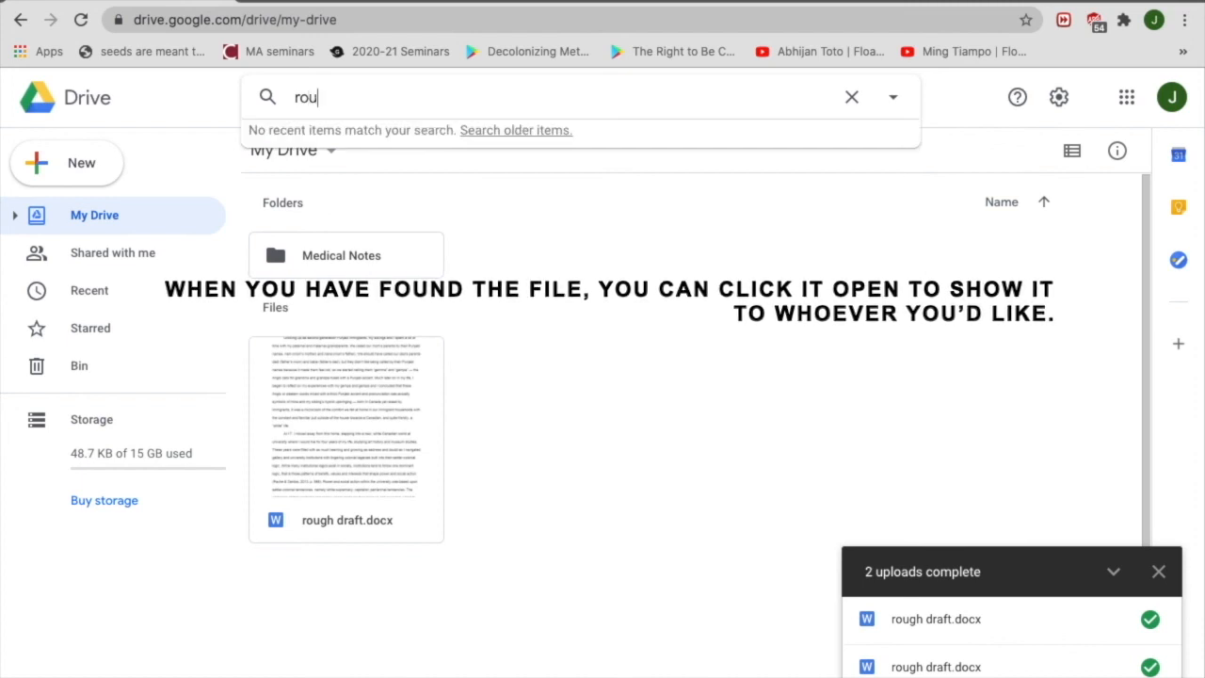
pyautogui.write('g')
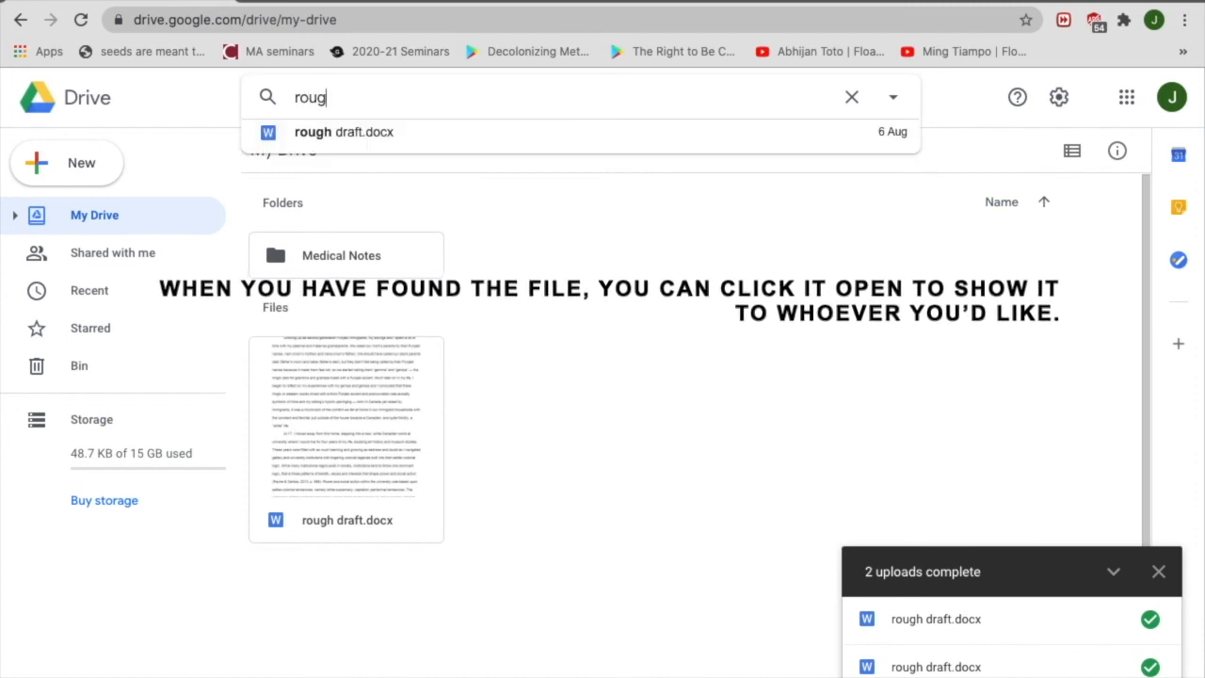
pyautogui.write('h')
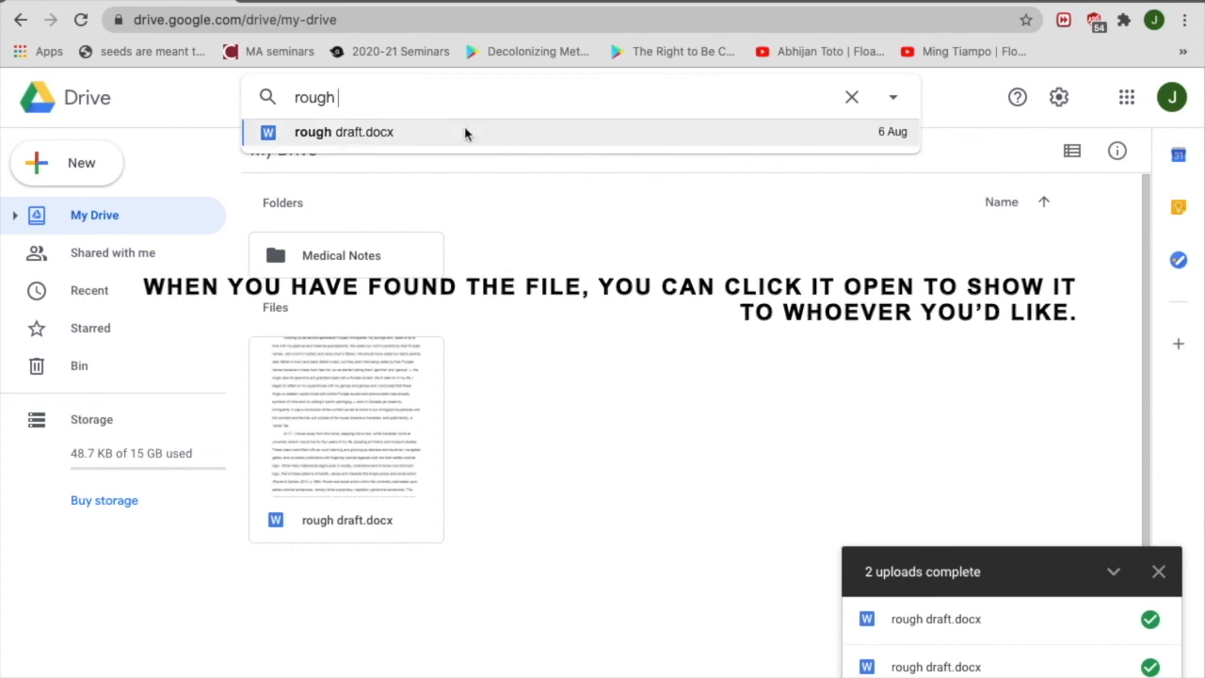
pyautogui.click(343, 132)
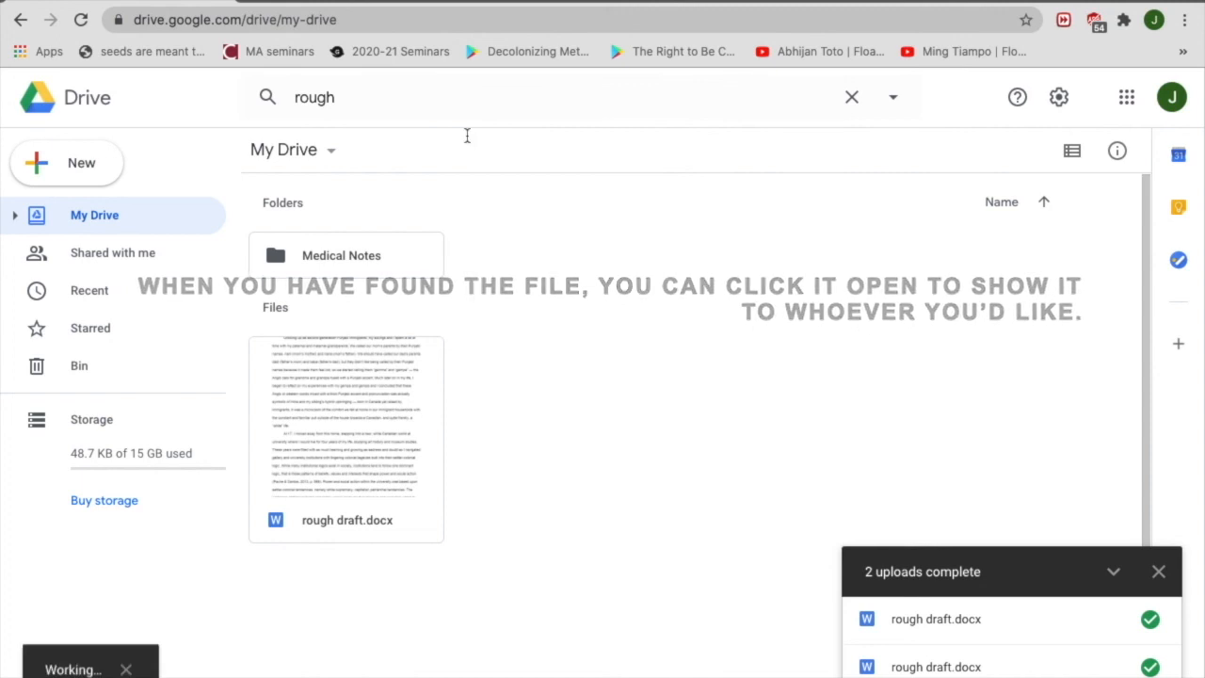
pyautogui.doubleClick(347, 256)
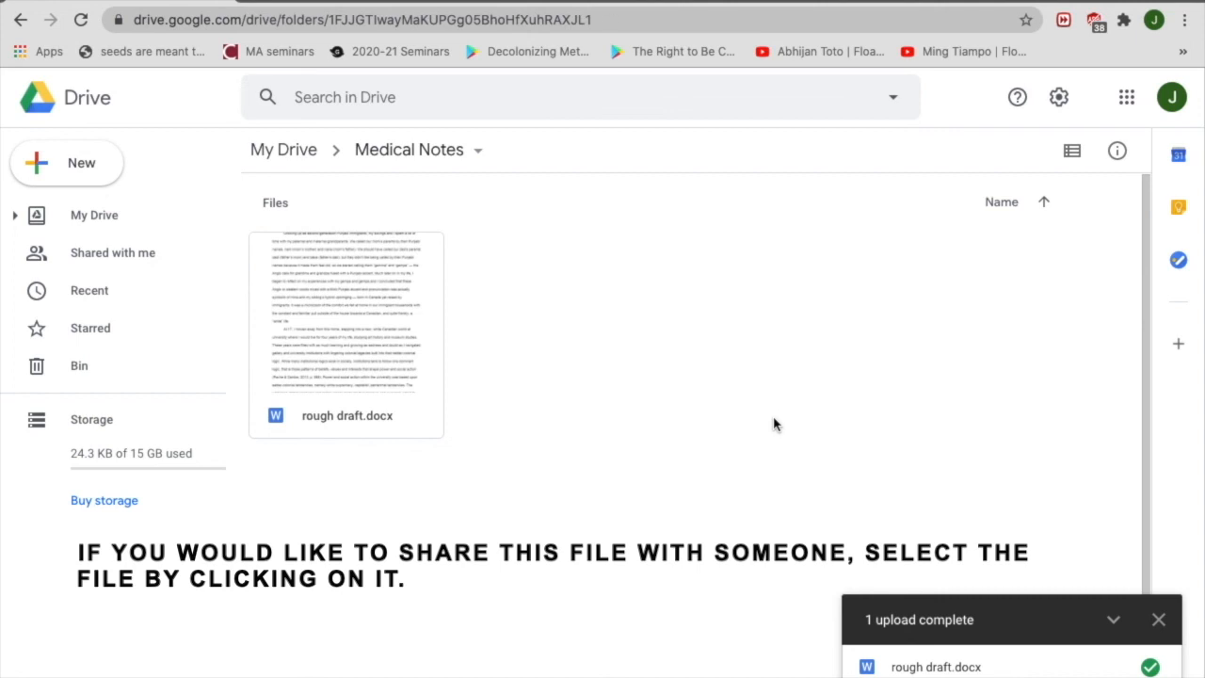
pyautogui.moveTo(663, 294)
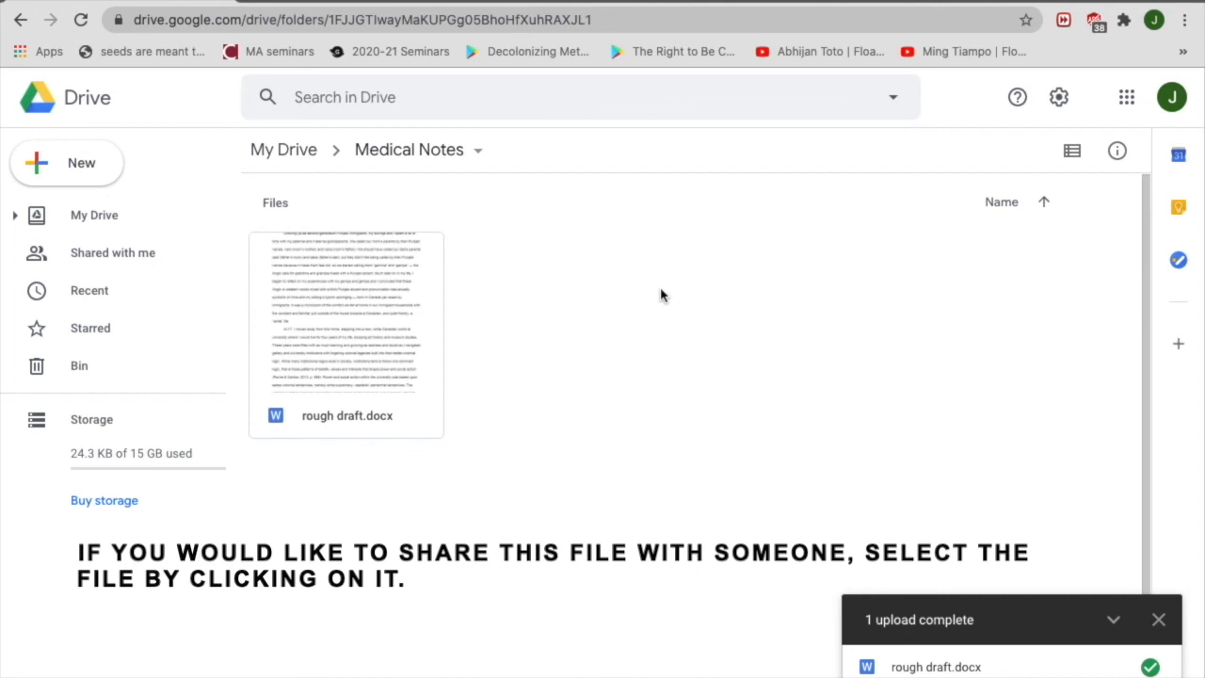